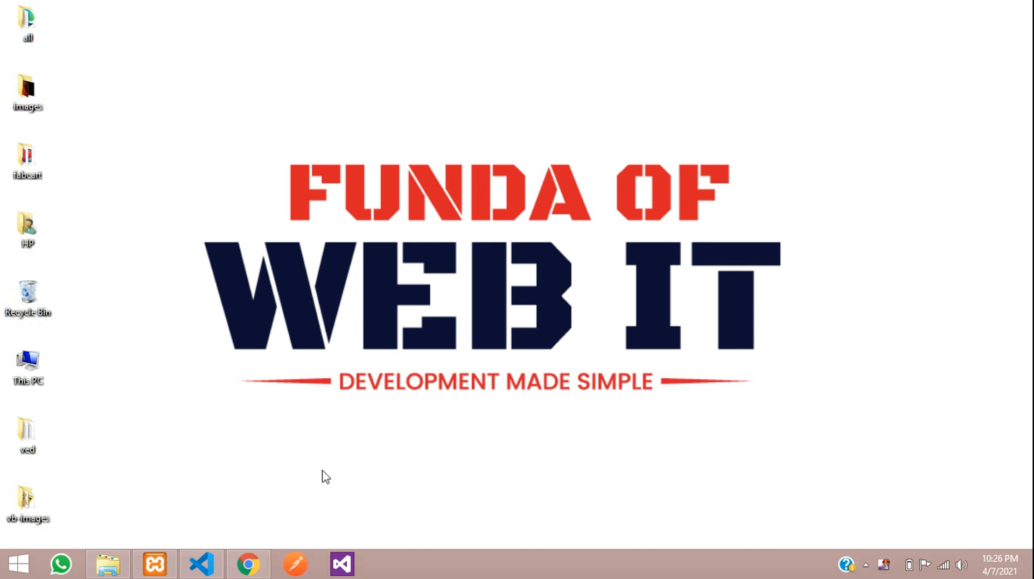
Step: Bring up Chrome showing the localhost fetch-latest-record.php page with its empty card
{"action": "left_click", "coordinate": [248, 565]}
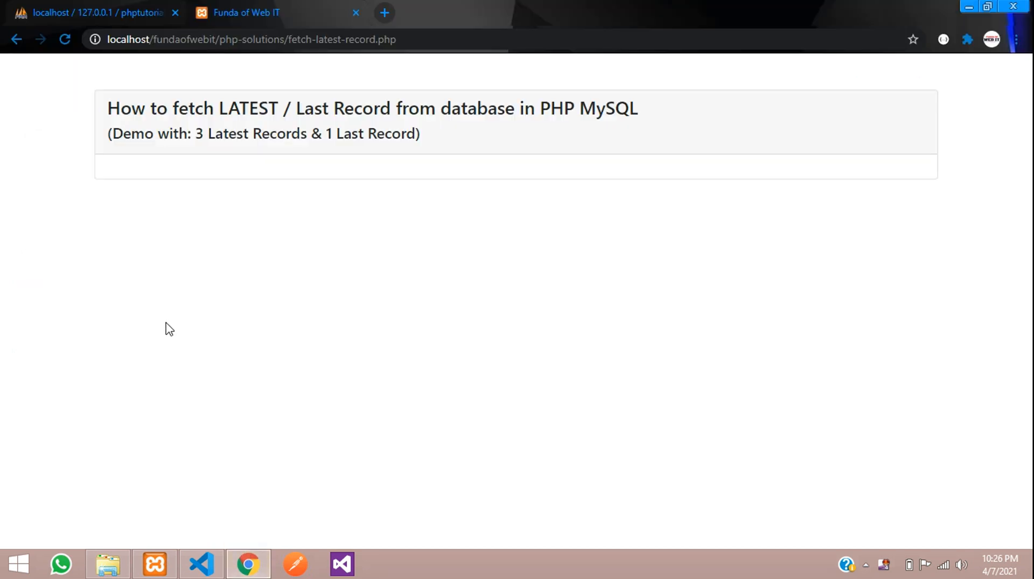
{"action": "mouse_move", "coordinate": [188, 108]}
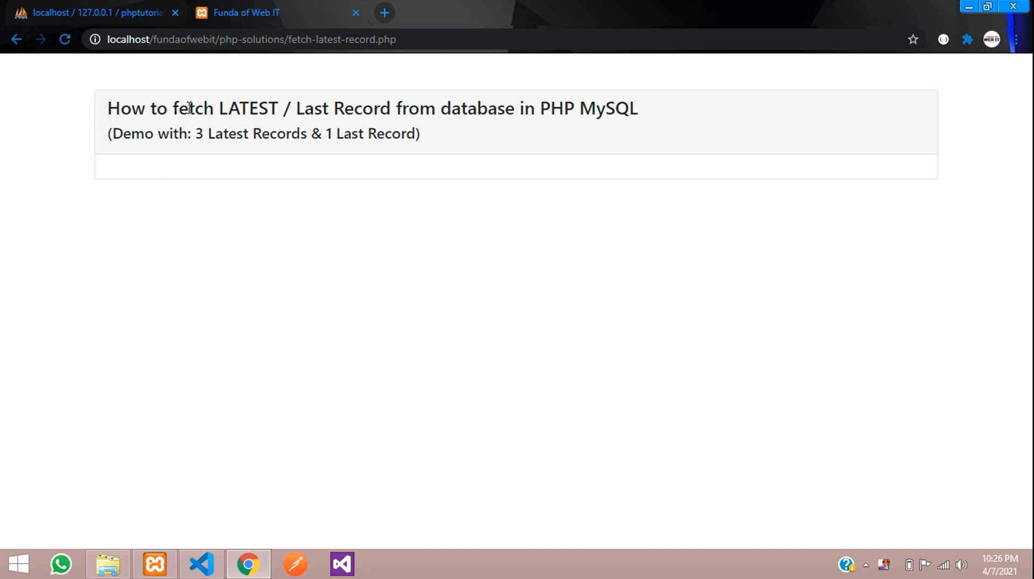
{"action": "double_click", "coordinate": [357, 107]}
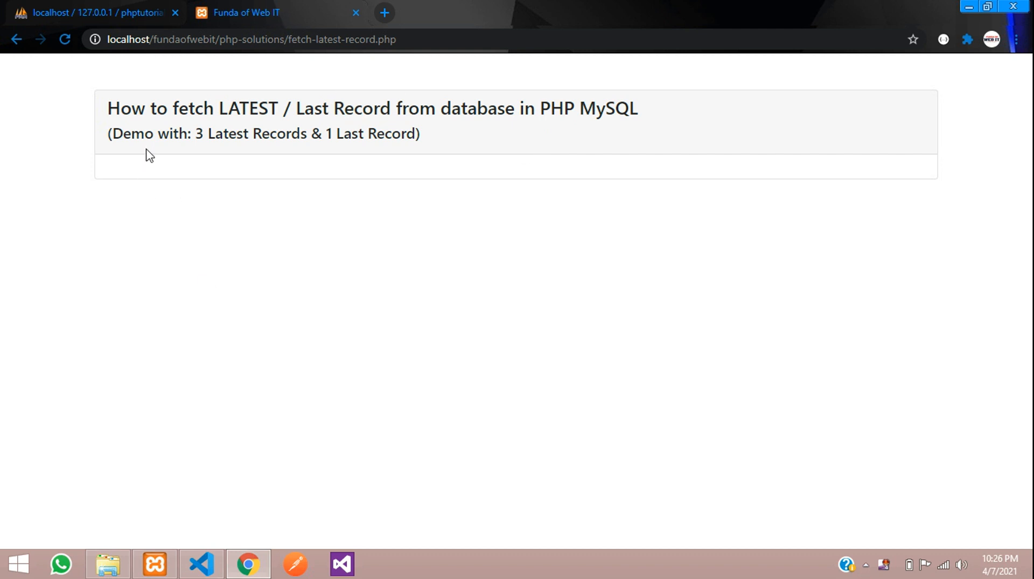
{"action": "mouse_move", "coordinate": [193, 154]}
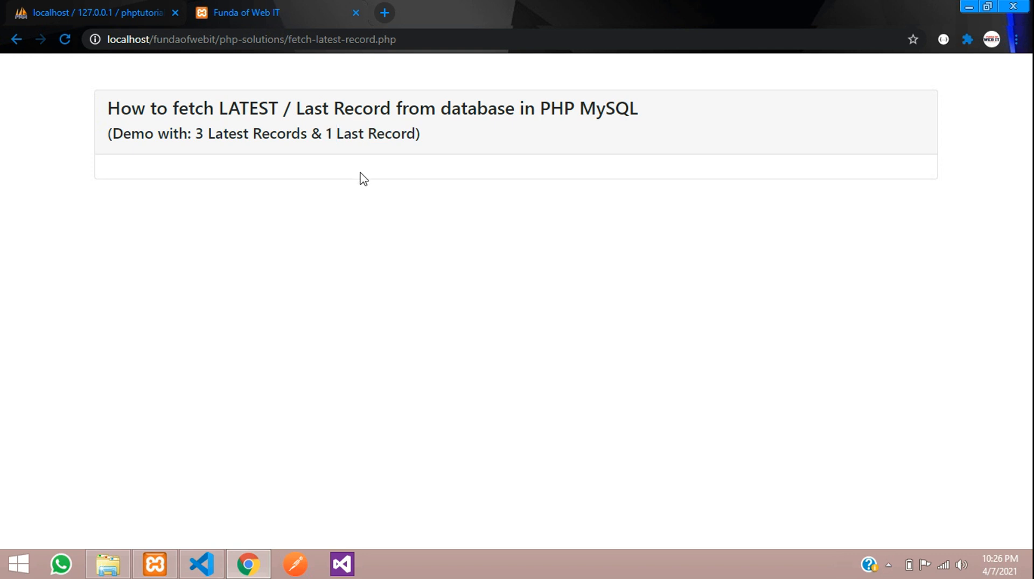
{"action": "mouse_move", "coordinate": [187, 207]}
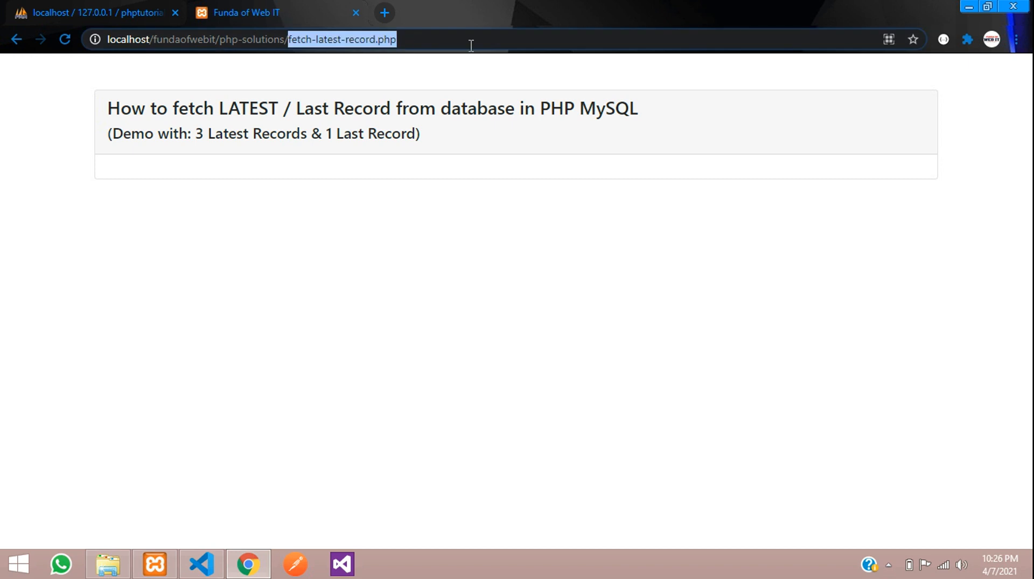
Step: Inside card-body add div.table-responsive containing table.table.table-bordered via Emmet
{"action": "left_click", "coordinate": [200, 565]}
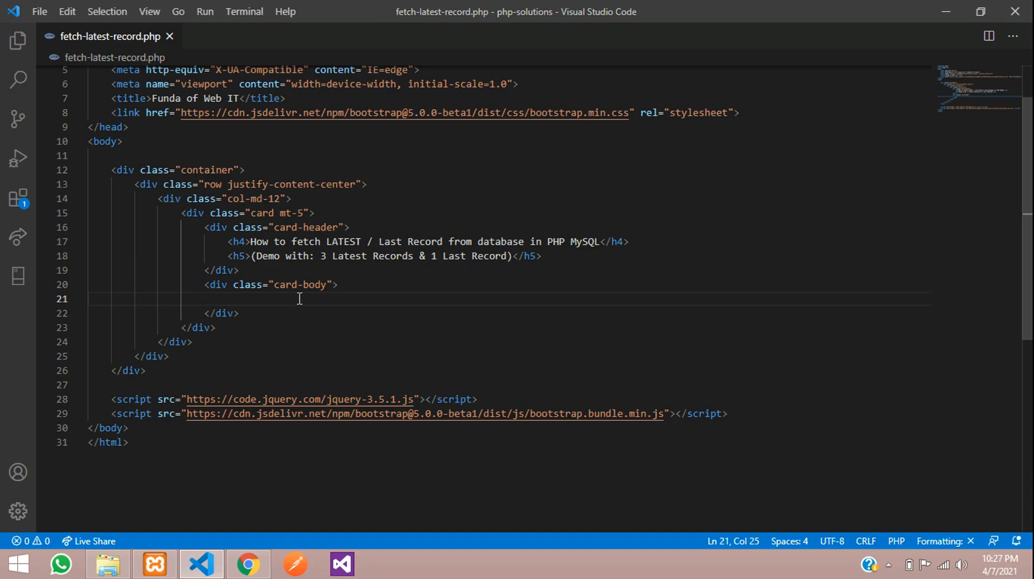
{"action": "scroll", "scroll_direction": "up", "scroll_amount": 3}
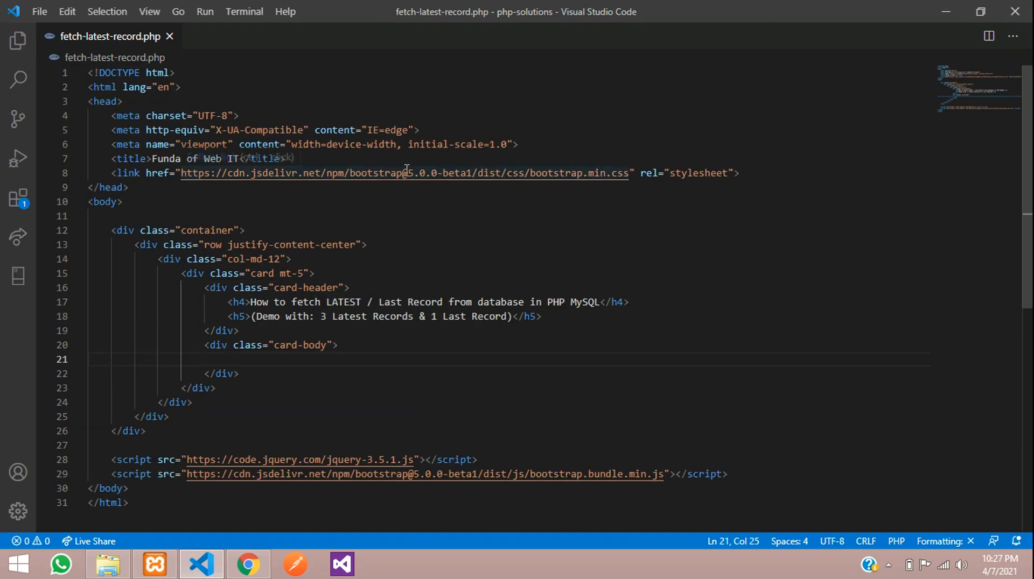
{"action": "double_click", "coordinate": [396, 172]}
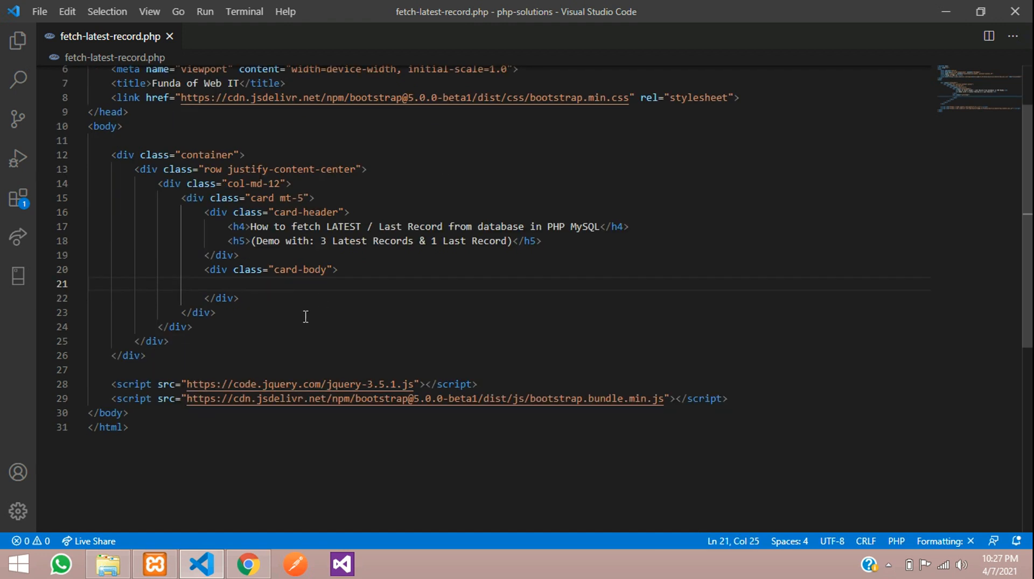
{"action": "key", "text": "Enter"}
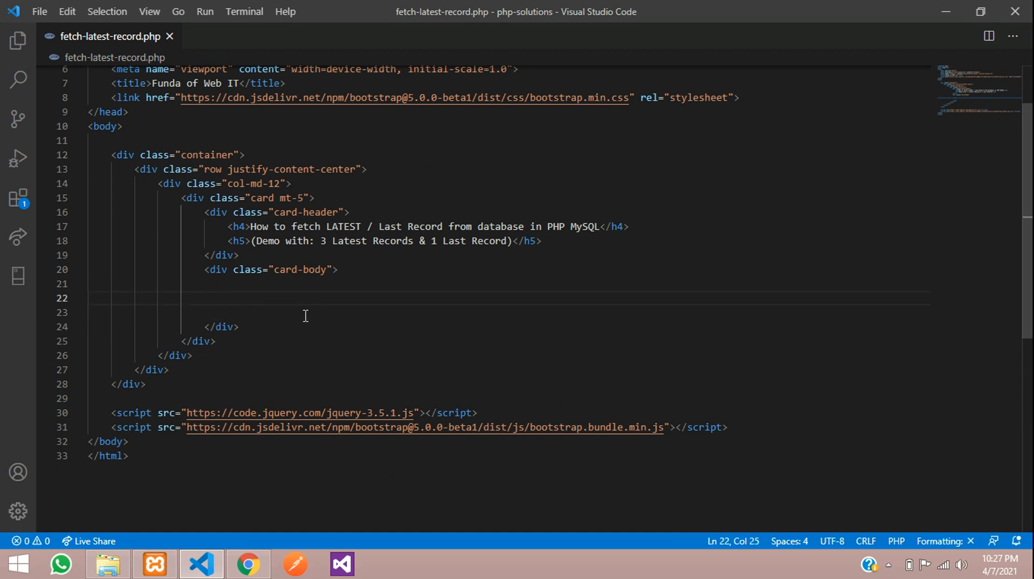
{"action": "type", "text": ".ta"}
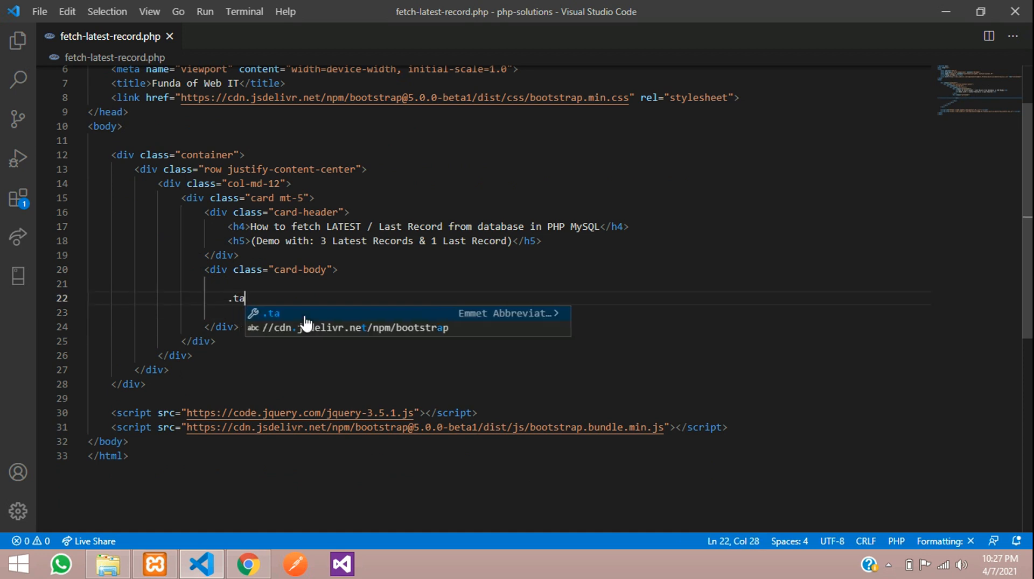
{"action": "type", "text": "ble-responsive\">"}
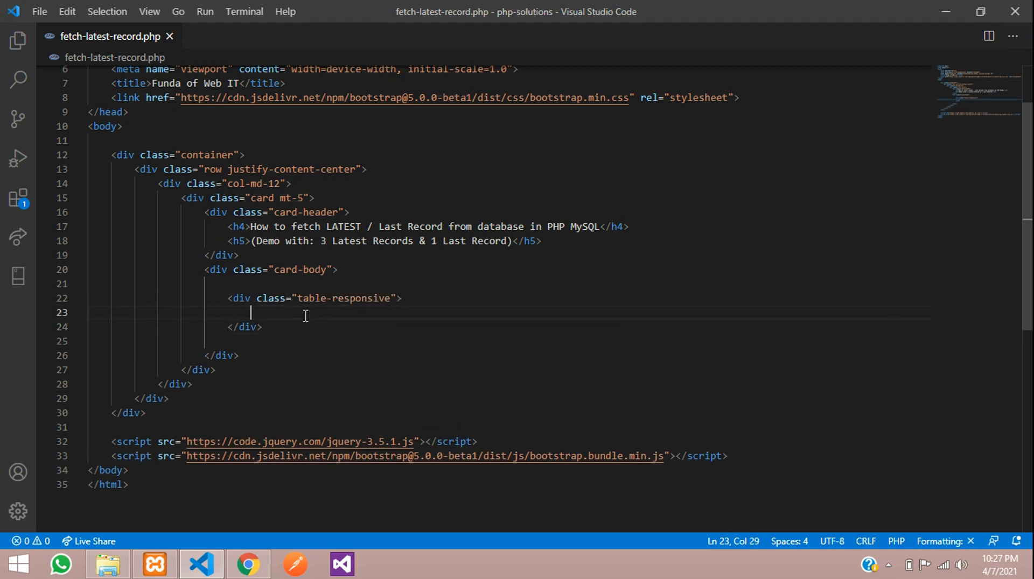
{"action": "type", "text": "table.table.table-"}
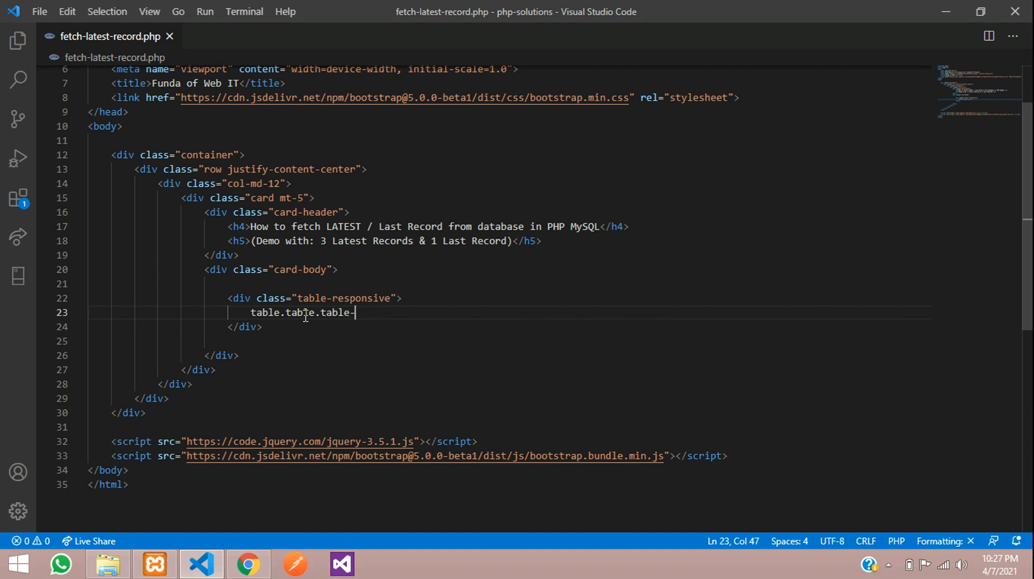
{"action": "type", "text": "bordered\"></table>"}
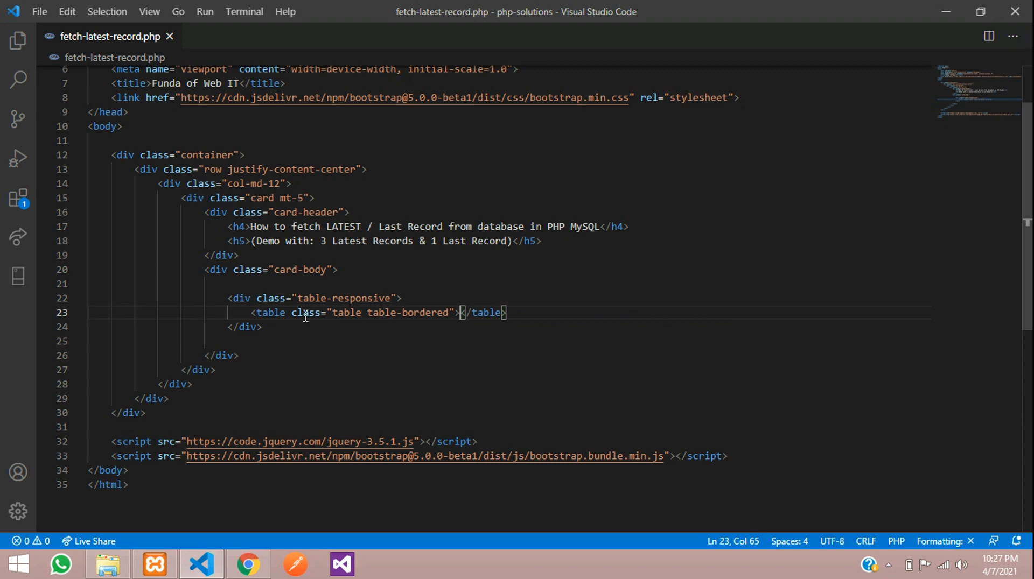
Step: Add a thead row with th headings ID, Stud Name, Stud Class and Stud Phone
{"action": "type", "text": "thead>"}
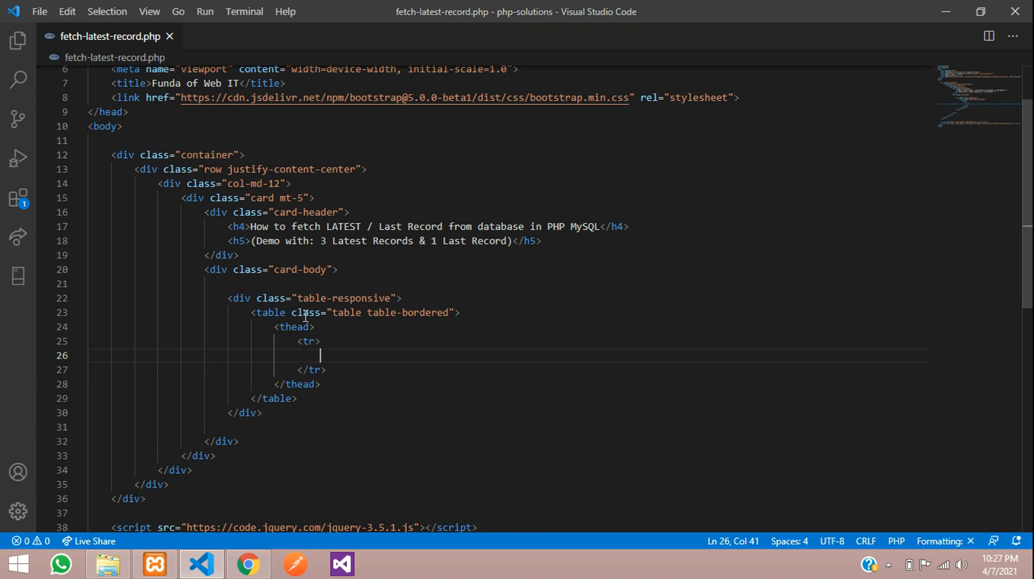
{"action": "type", "text": "<th>I</th>"}
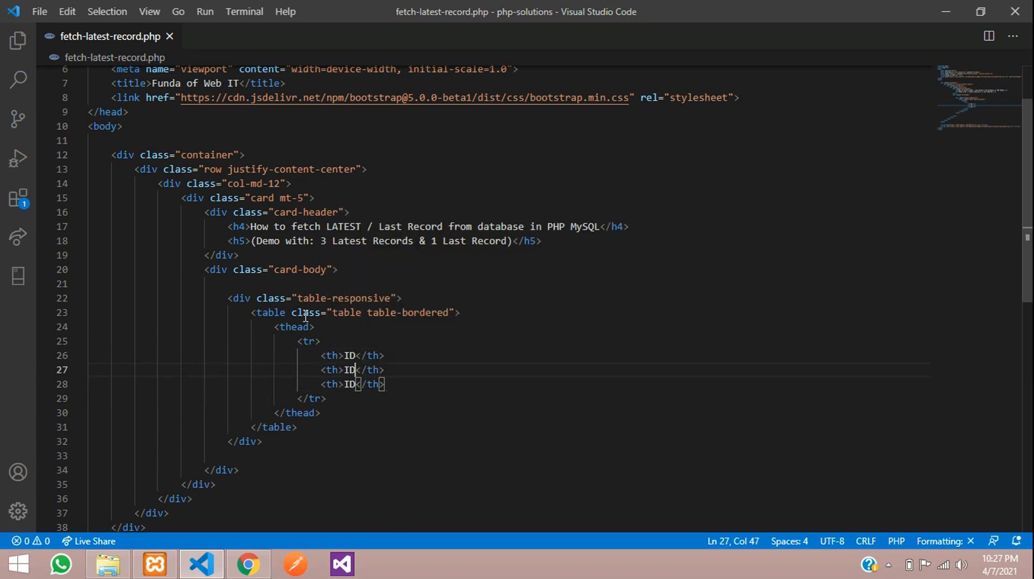
{"action": "double_click", "coordinate": [348, 369]}
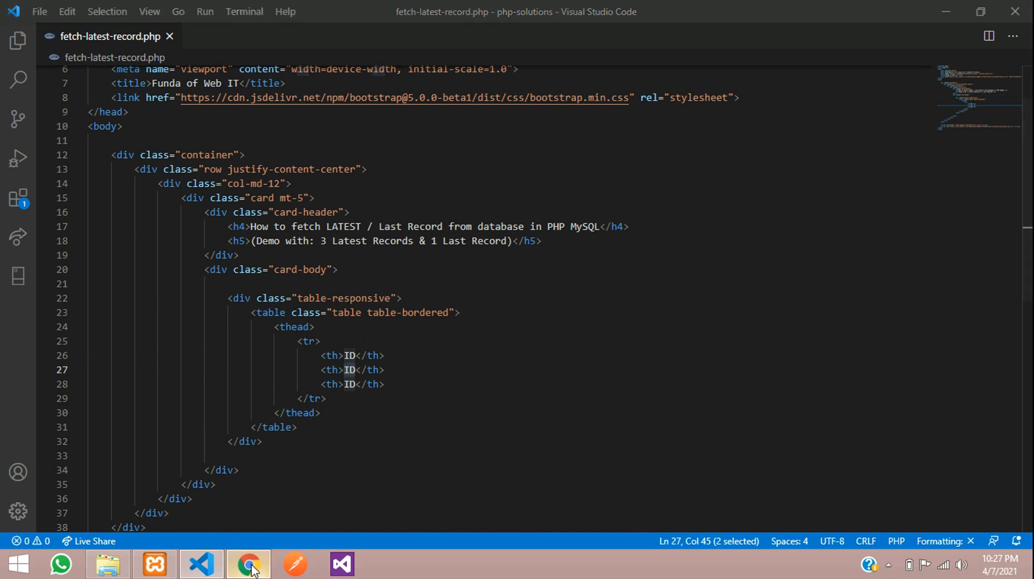
{"action": "left_click", "coordinate": [249, 566]}
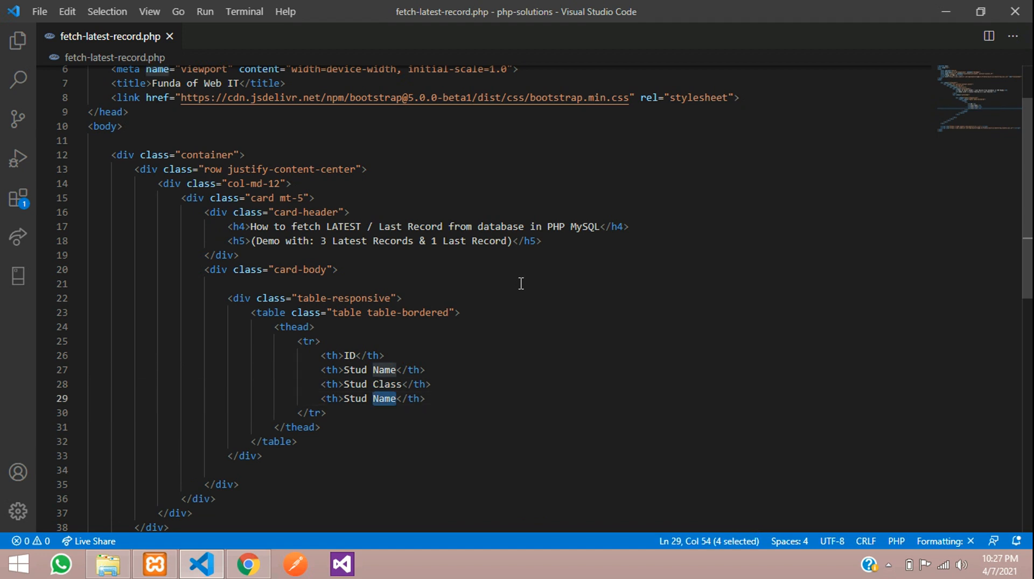
{"action": "type", "text": "Phone"}
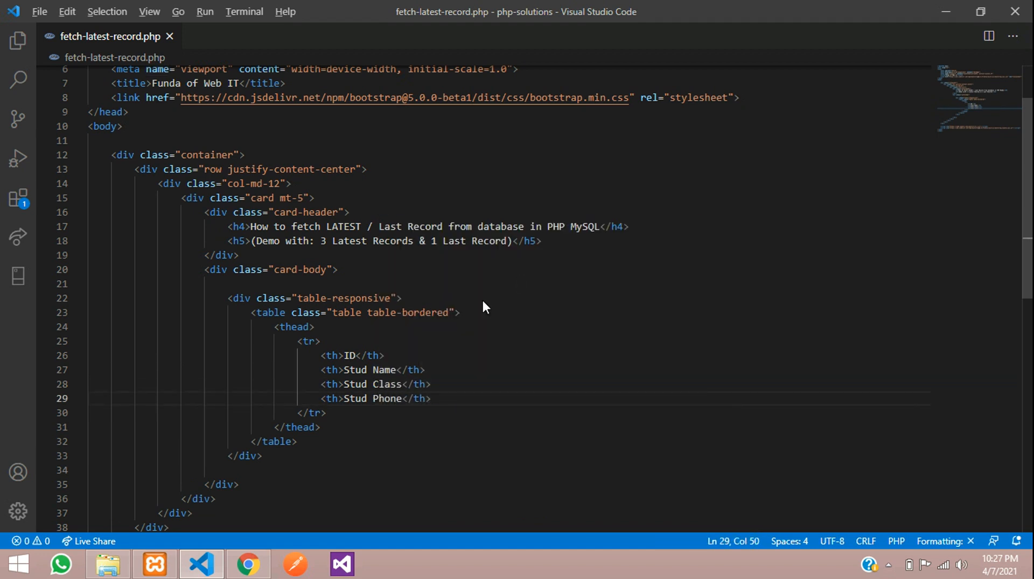
{"action": "left_click", "coordinate": [248, 565]}
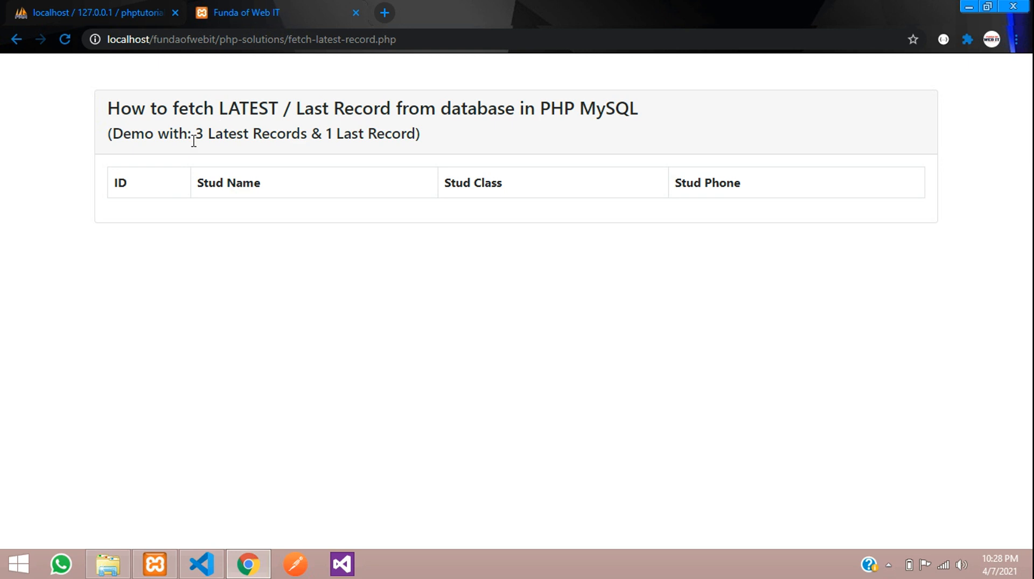
Step: Refresh the Chrome page to view the new table header
{"action": "double_click", "coordinate": [375, 133]}
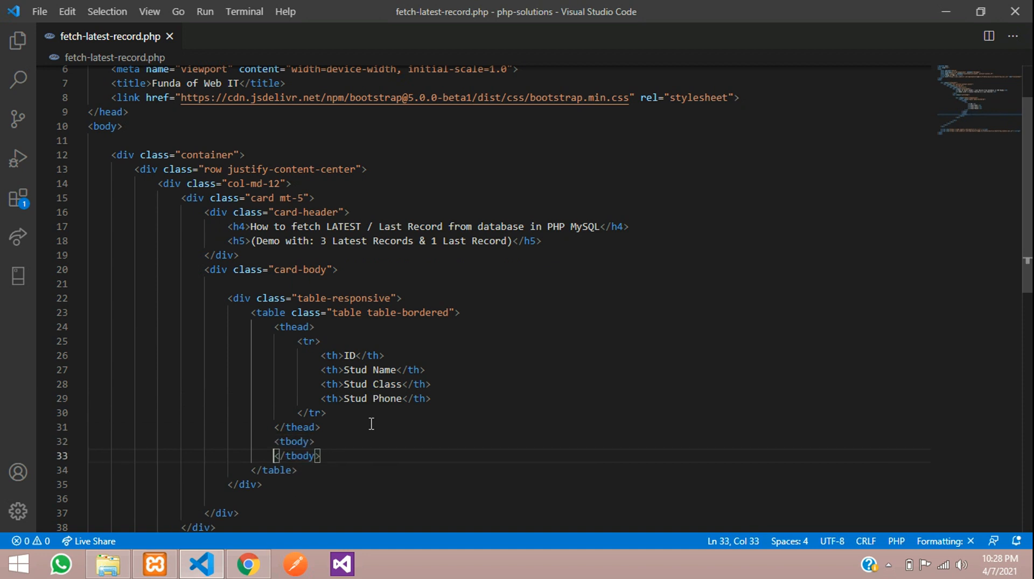
Step: In tbody add a PHP block with $con = mysqli_connect("localhost","root","","phptutorials")
{"action": "key", "text": "enter"}
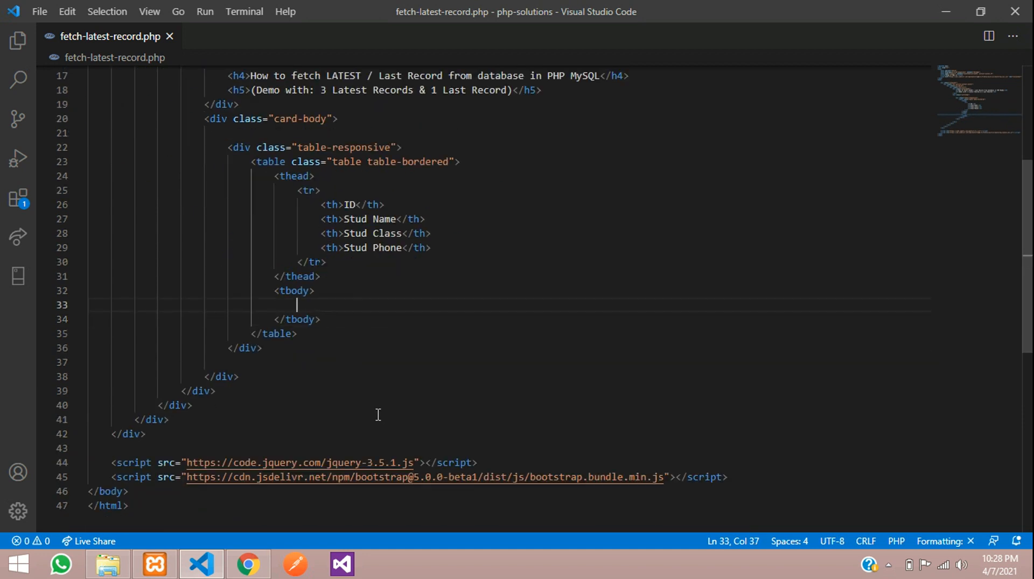
{"action": "type", "text": "<tr>"}
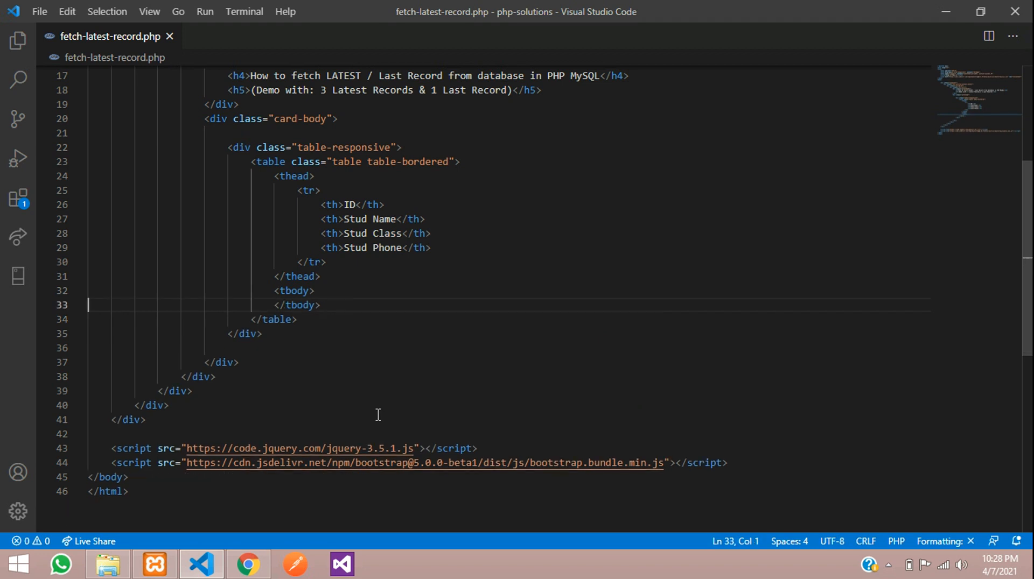
{"action": "type", "text": "<?"}
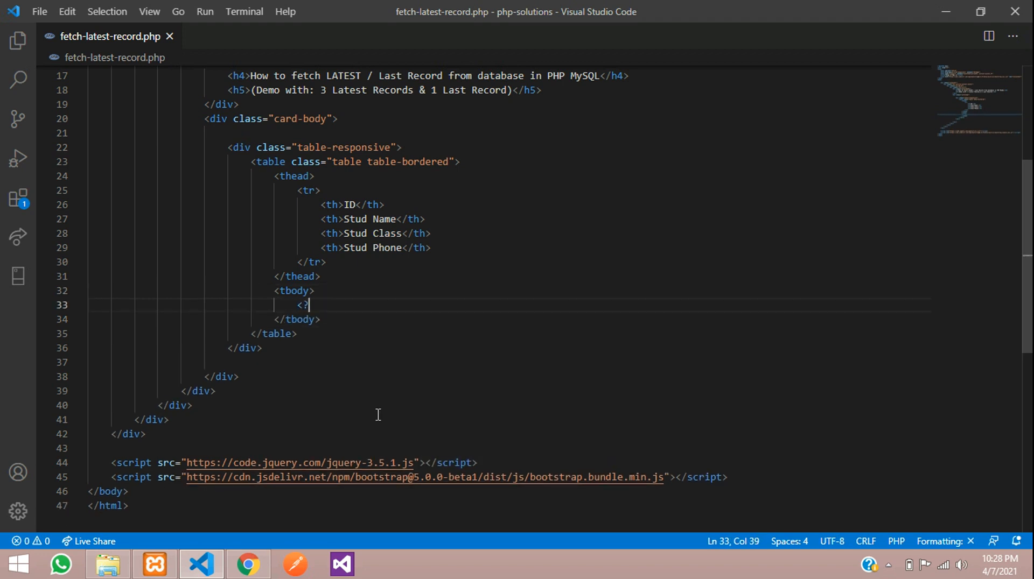
{"action": "type", "text": "php"}
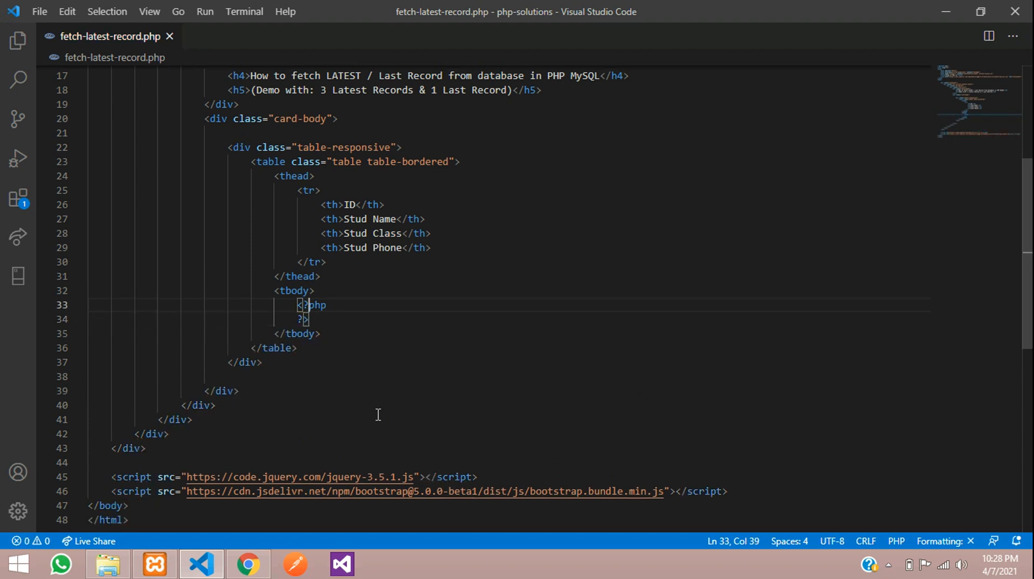
{"action": "type", "text": "$con"}
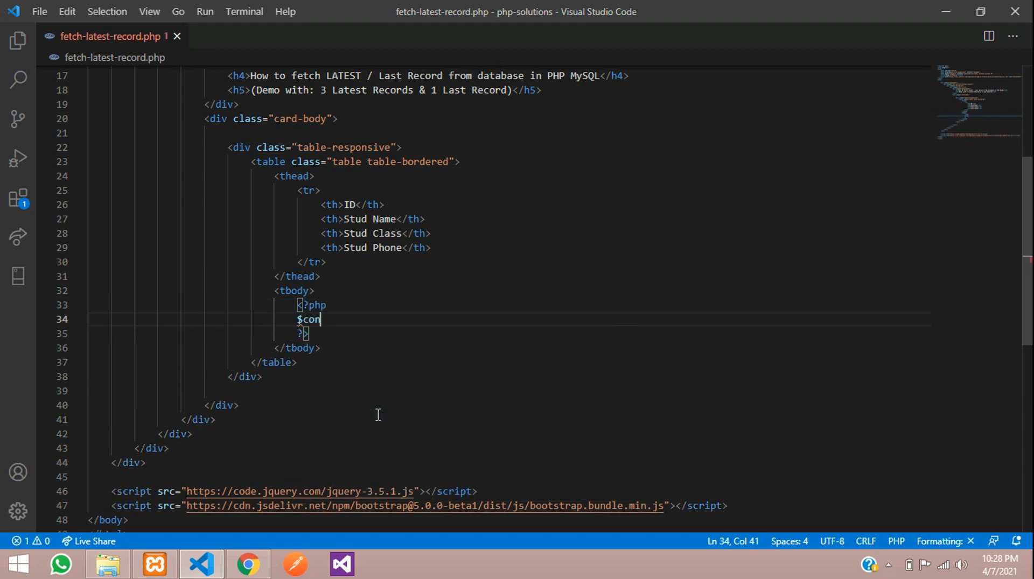
{"action": "type", "text": "= mys"}
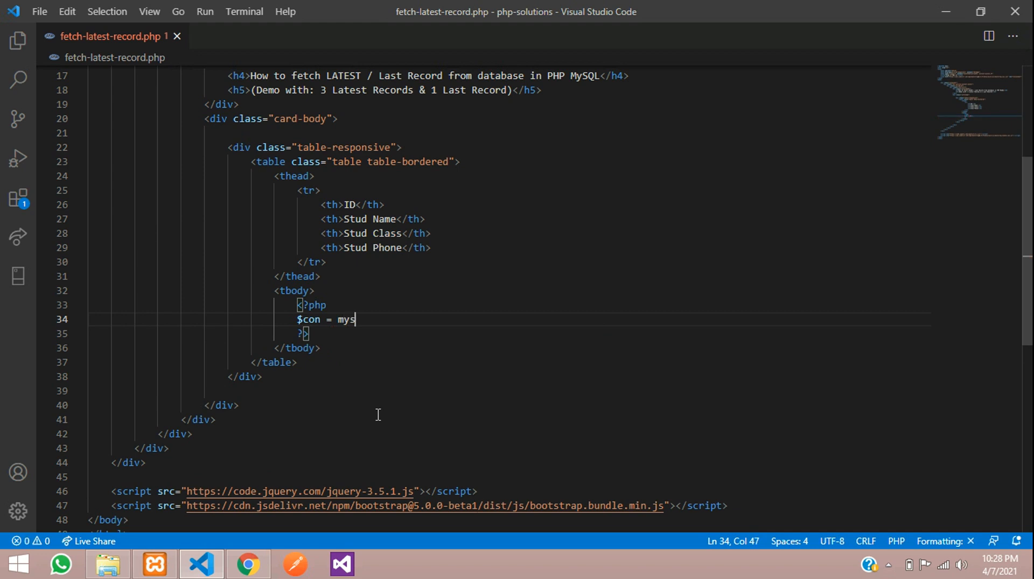
{"action": "type", "text": "qli_connect"}
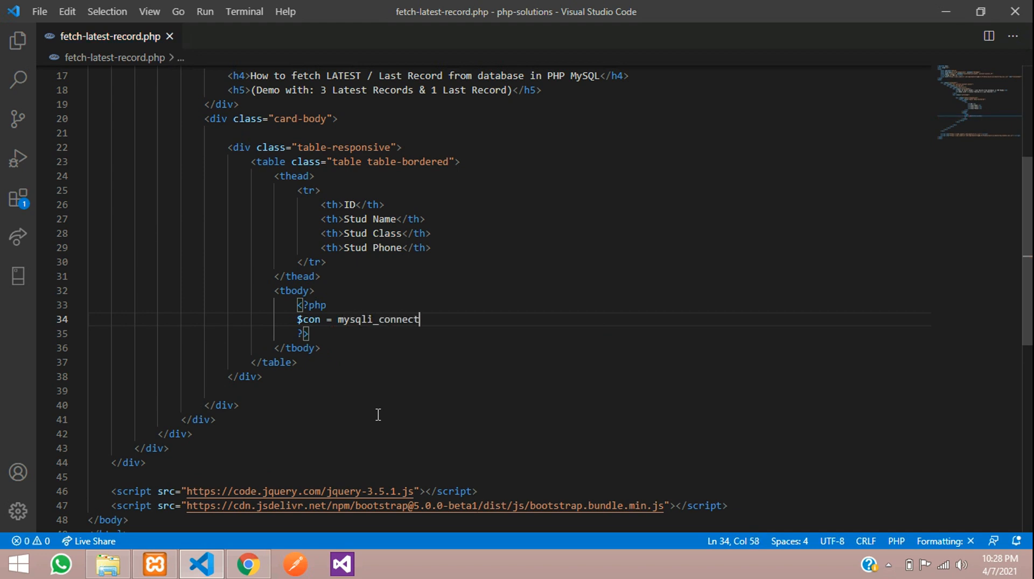
{"action": "type", "text": "();"}
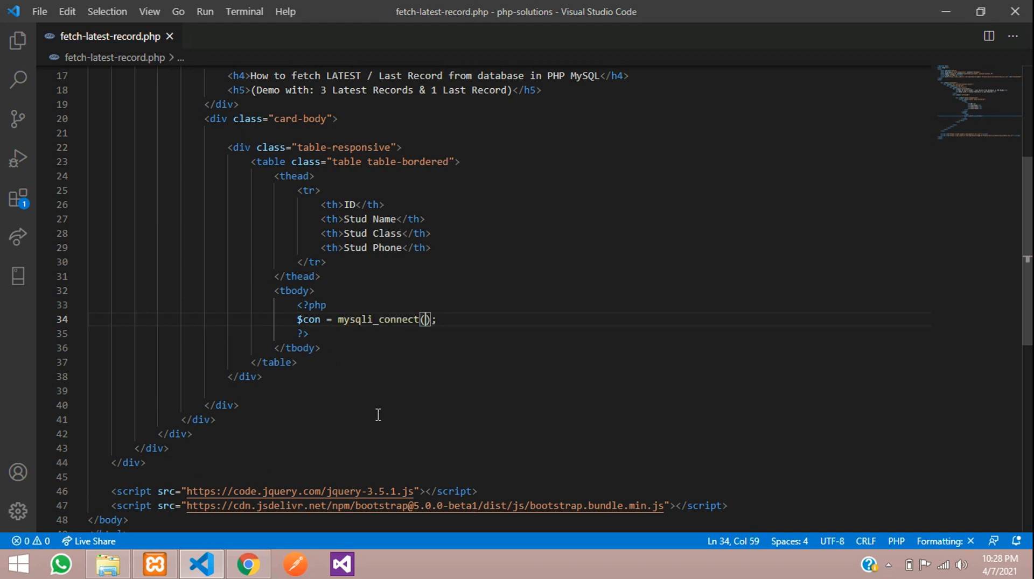
{"action": "type", "text": "\"localhost\",\"root\",\"\",\"phptutorials"}
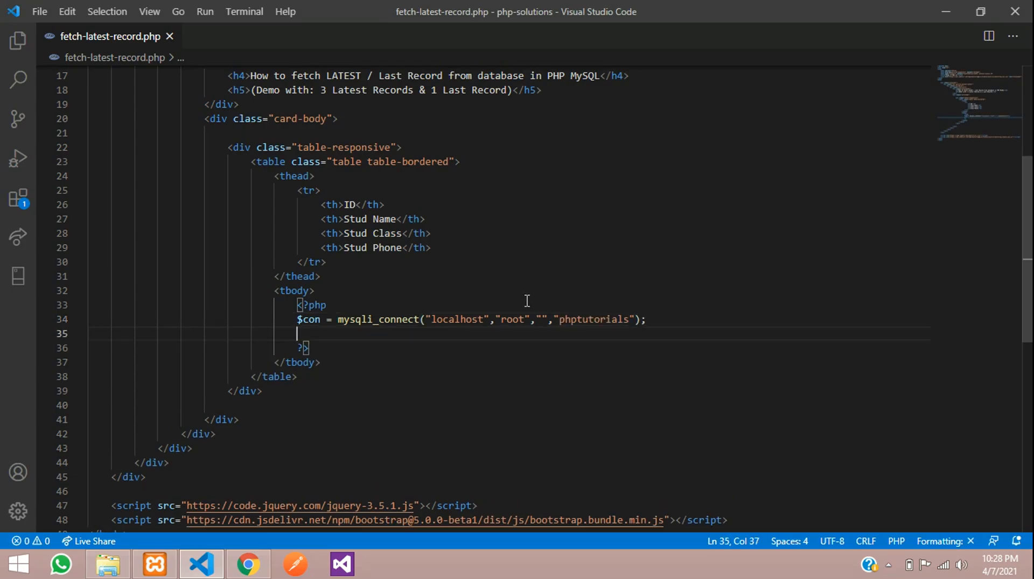
Step: Define $query = "SELECT * FROM student ORDER BY id DESC"
{"action": "type", "text": "$q"}
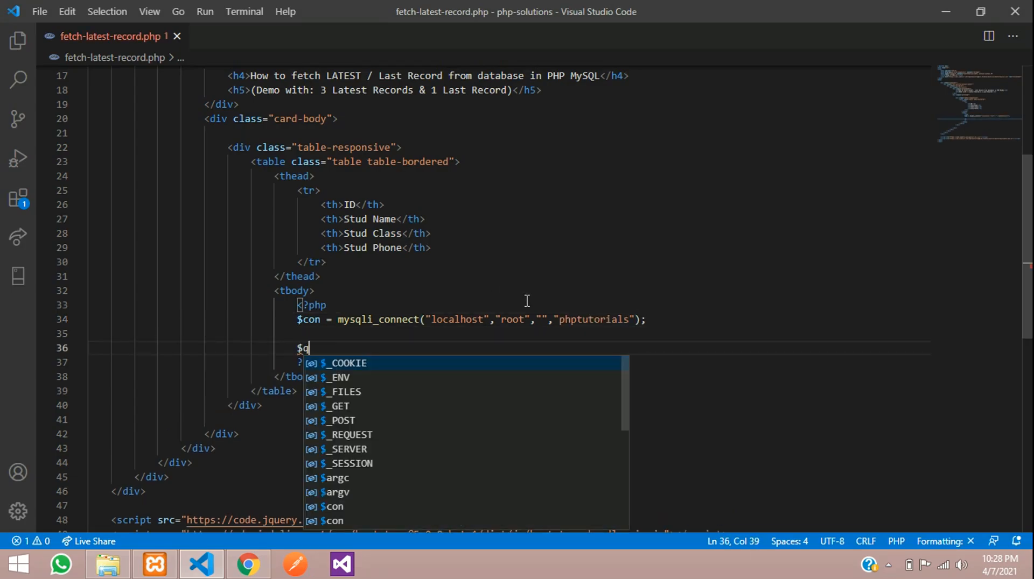
{"action": "type", "text": "uery = \"\""}
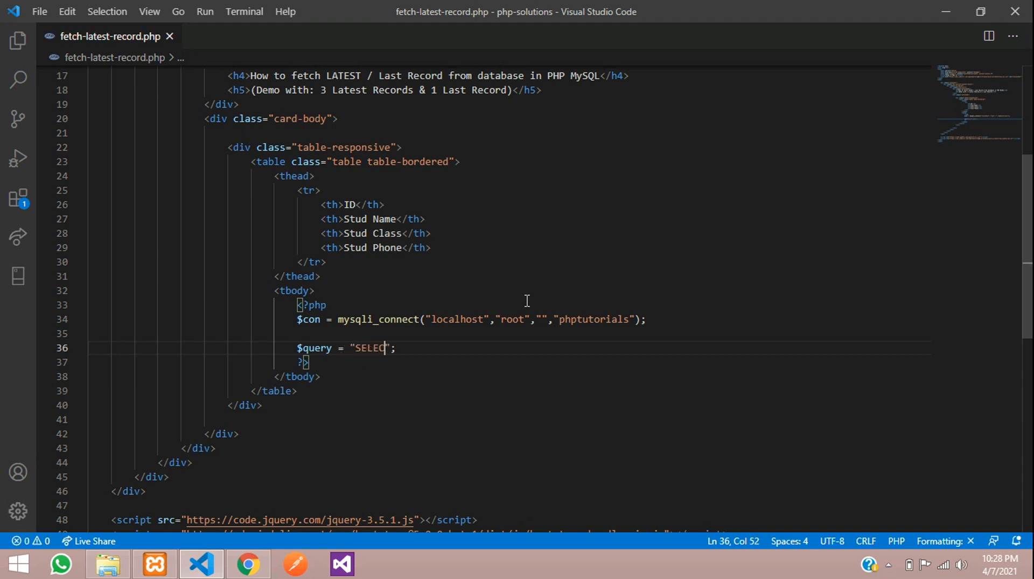
{"action": "type", "text": "* FR"}
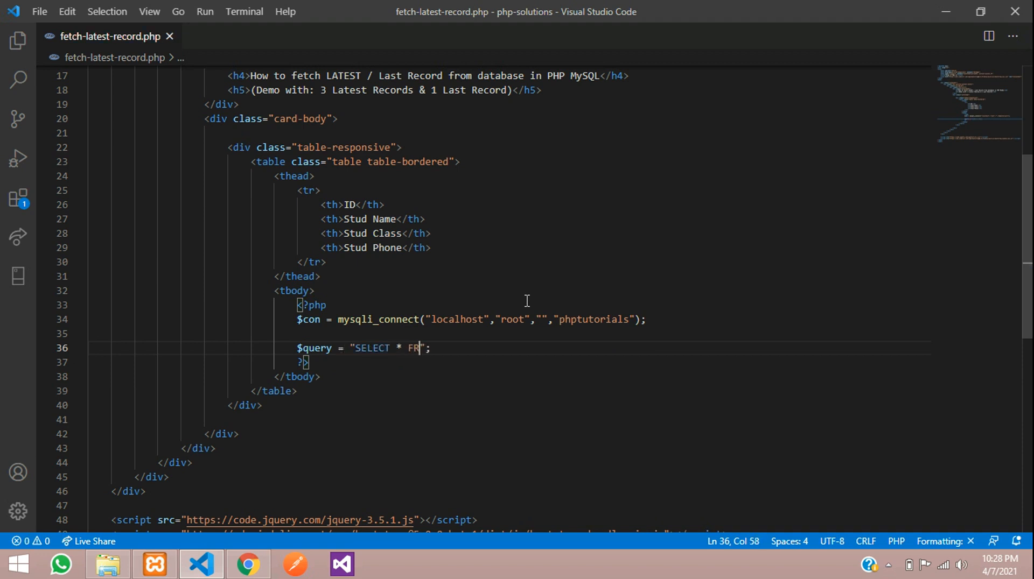
{"action": "type", "text": "OM"}
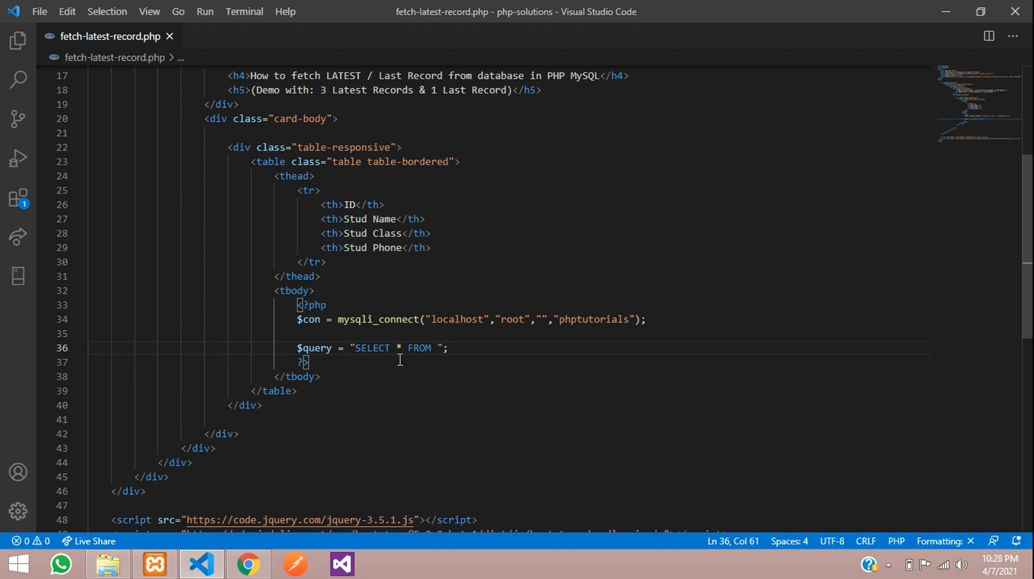
{"action": "left_click", "coordinate": [248, 564]}
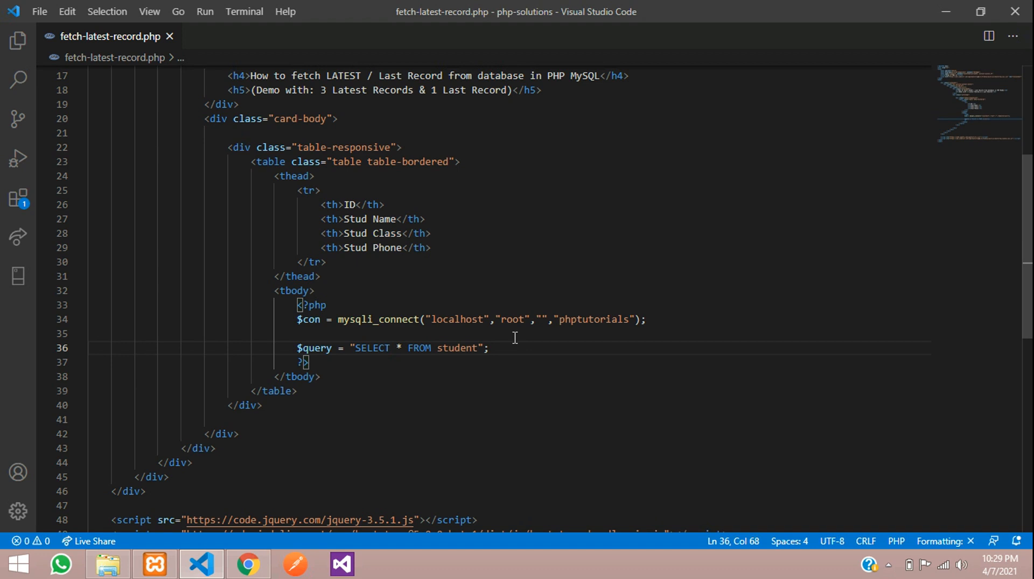
{"action": "type", "text": "ORDER BY"}
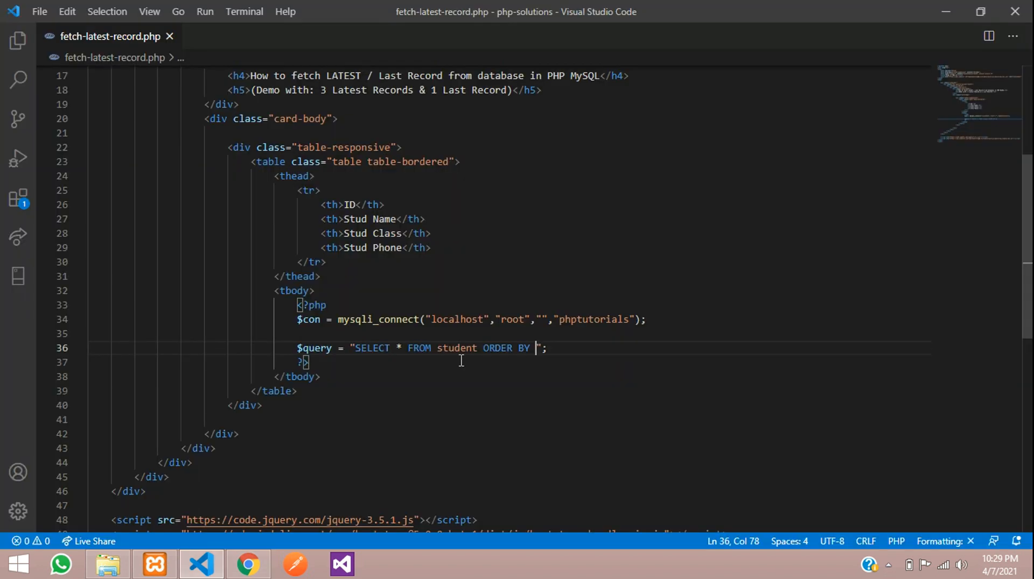
{"action": "type", "text": "id"}
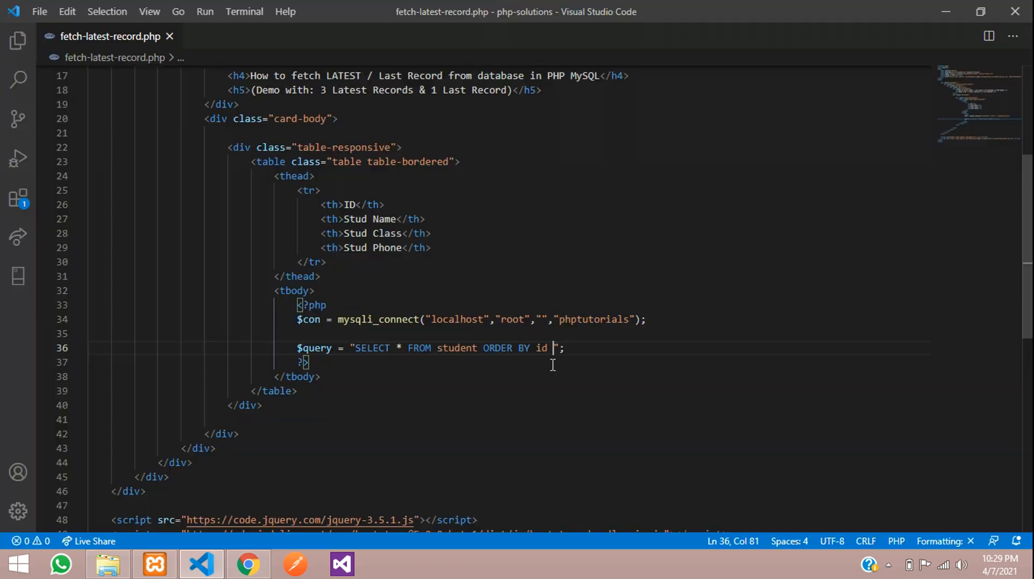
{"action": "mouse_move", "coordinate": [596, 374]}
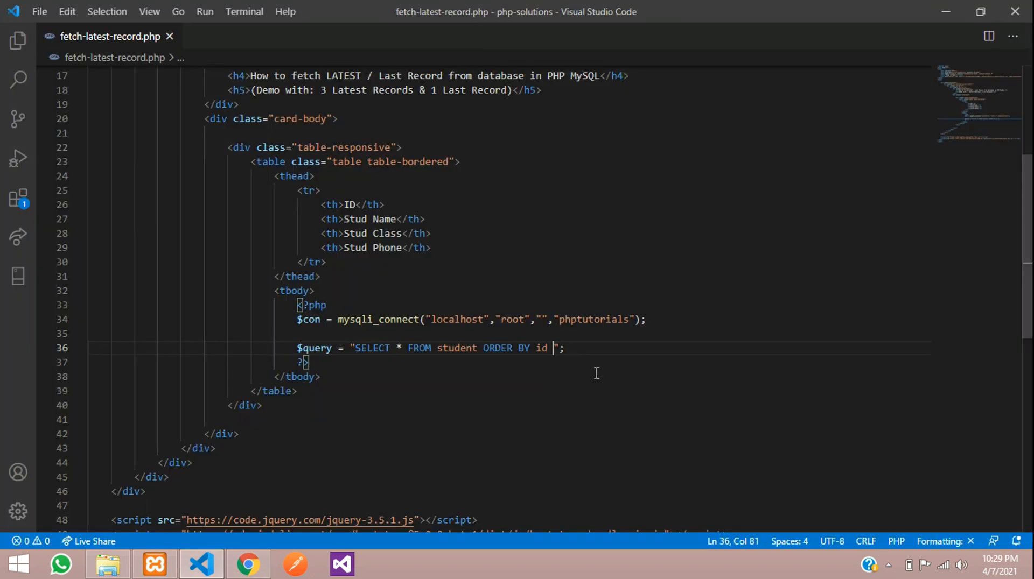
{"action": "type", "text": "DESC"}
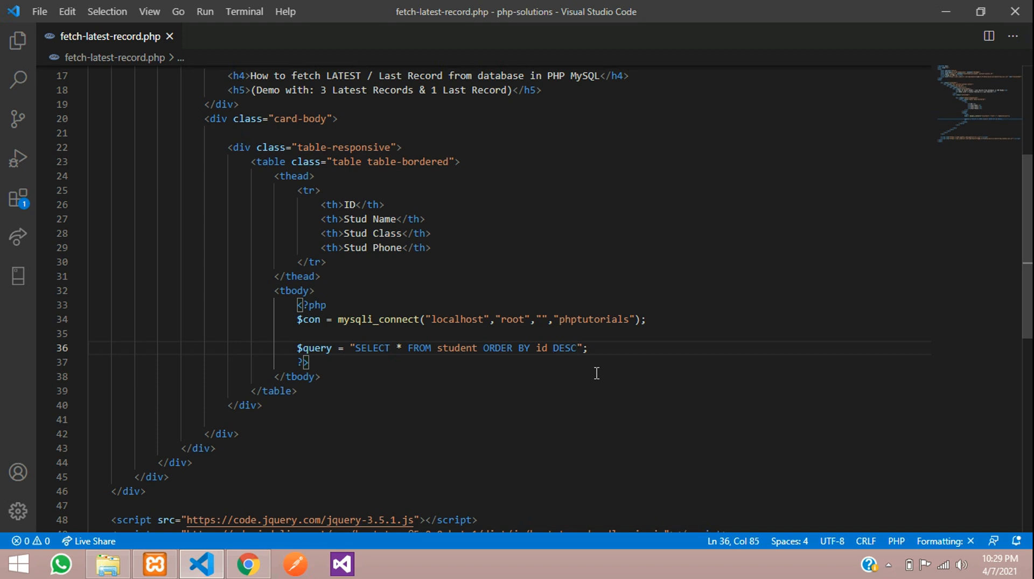
{"action": "mouse_move", "coordinate": [575, 348]}
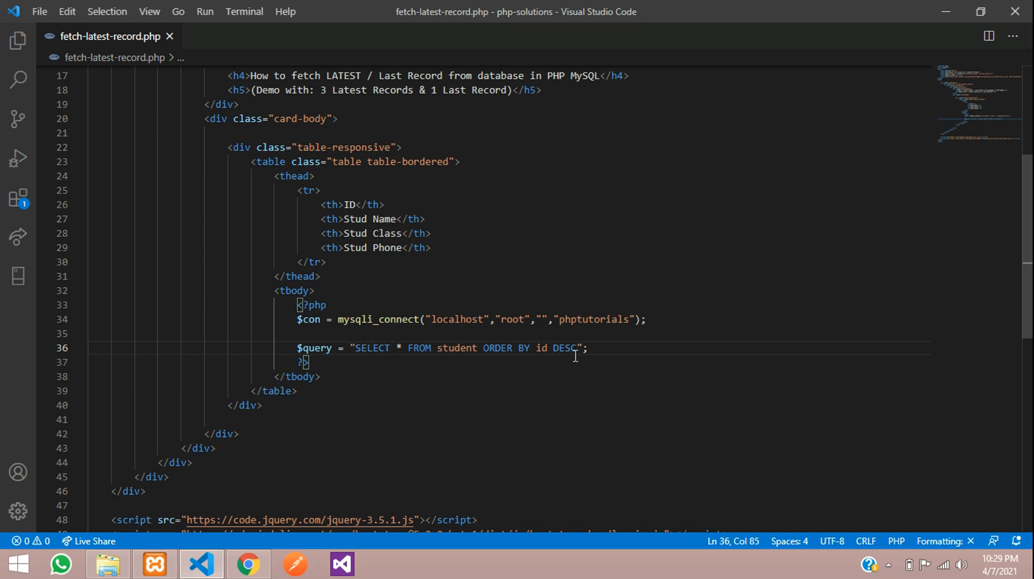
{"action": "double_click", "coordinate": [314, 348]}
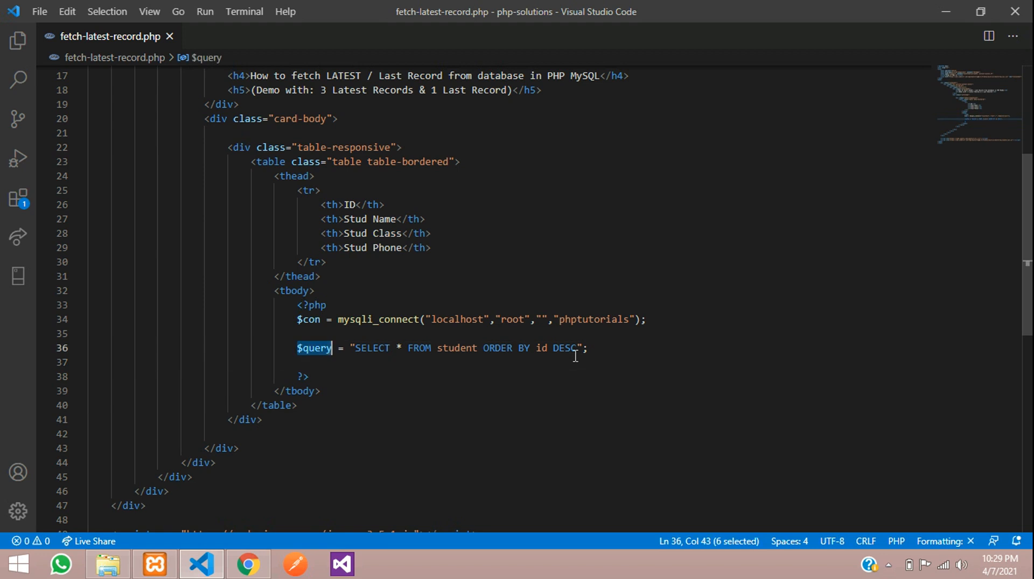
Step: Add $query_run = mysqli_query($con, $query) below the query
{"action": "type", "text": "$query_run = m"}
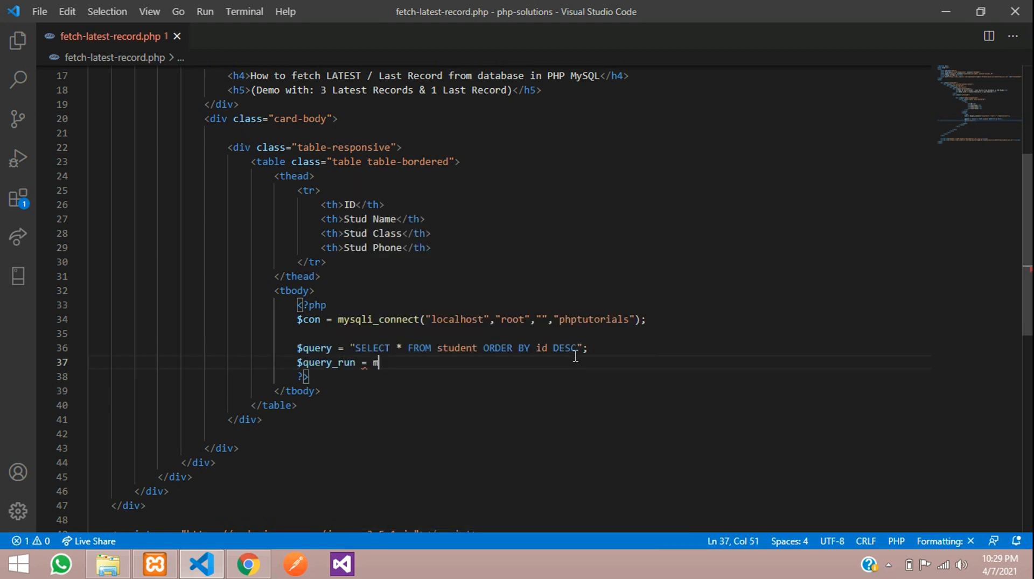
{"action": "type", "text": "ysqli_query("}
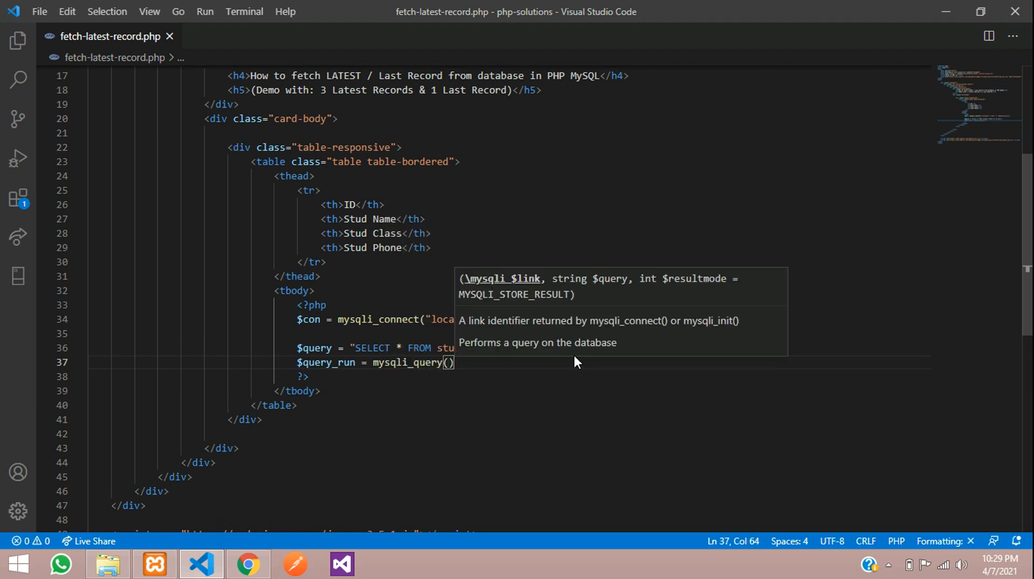
{"action": "type", "text": "$con, $query"}
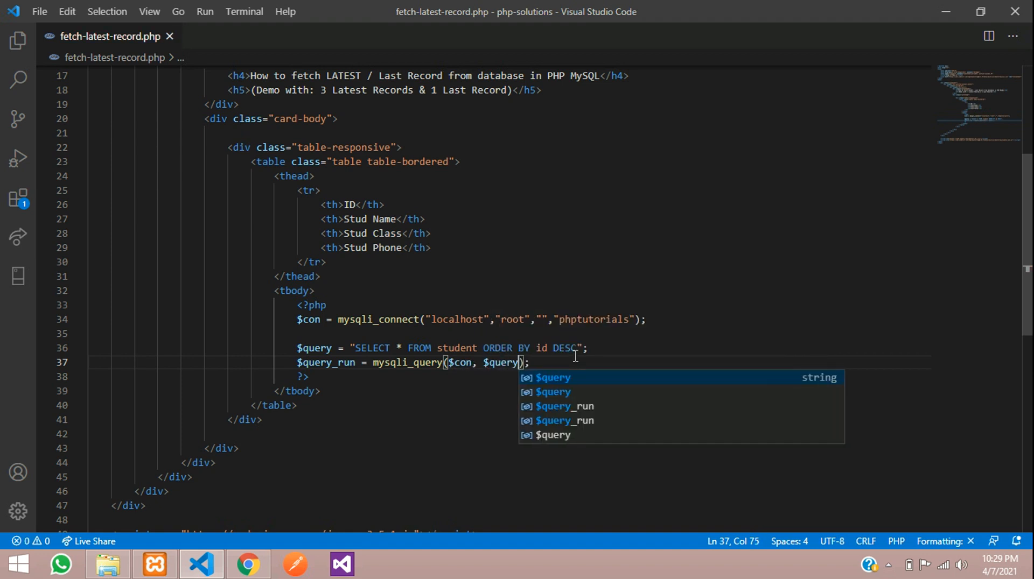
{"action": "key", "text": "Enter"}
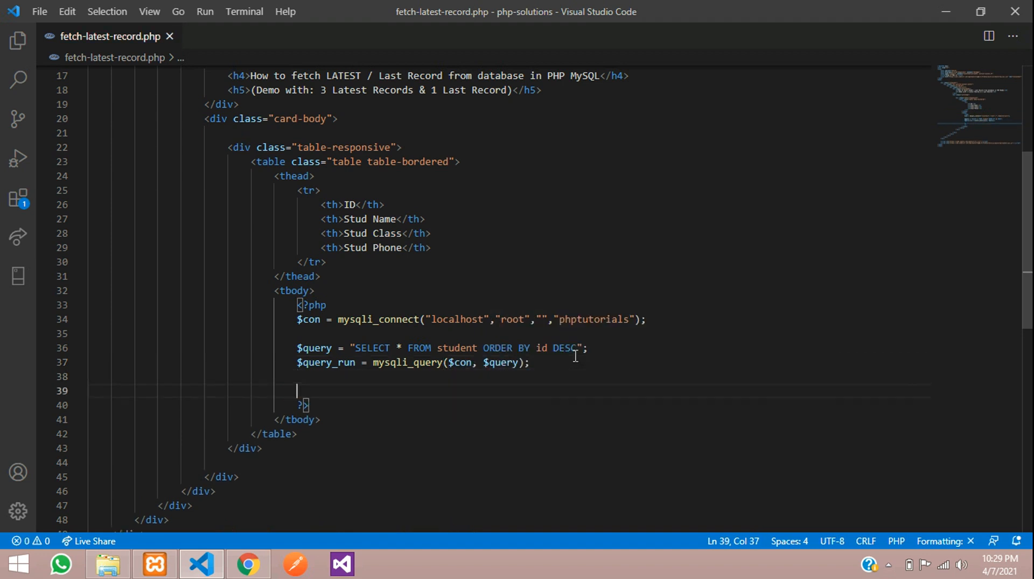
{"action": "scroll", "scroll_direction": "down", "scroll_amount": 3}
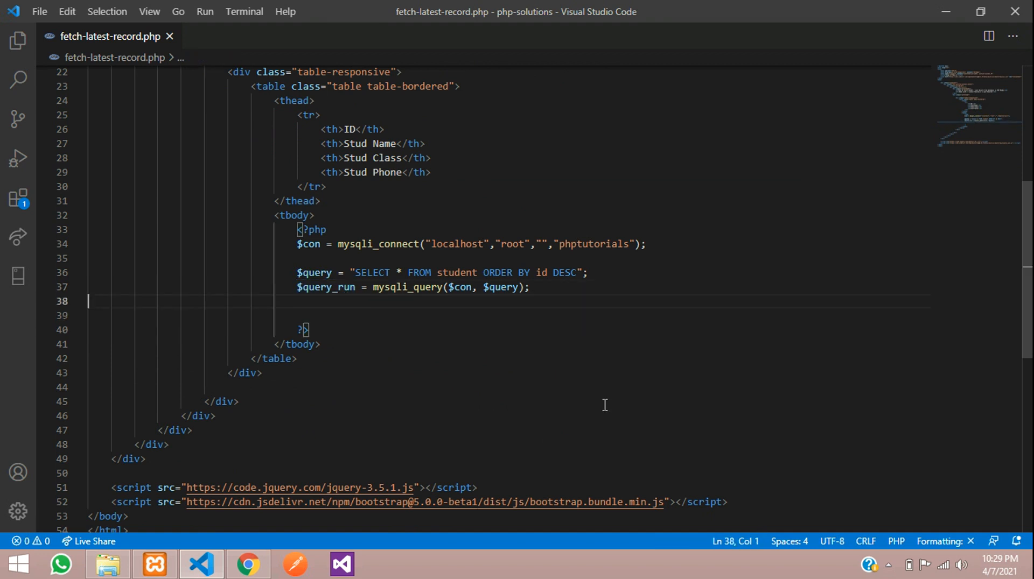
Step: Add if(mysqli_num_rows($query_run) > 0) with an else row showing No Record Found across colspan 4
{"action": "type", "text": "if("}
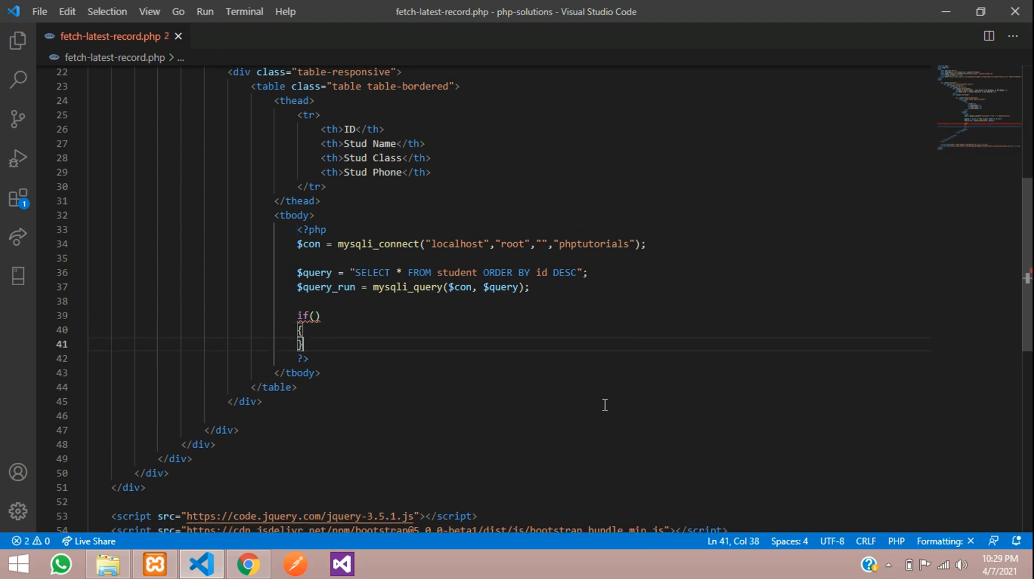
{"action": "type", "text": "mysqli_num_"}
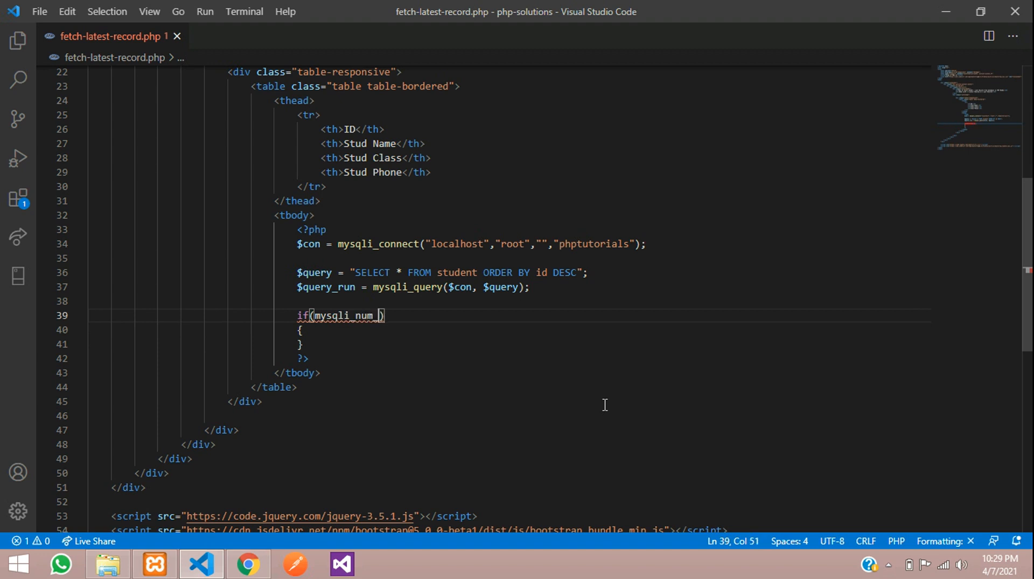
{"action": "type", "text": "rows($query_run)"}
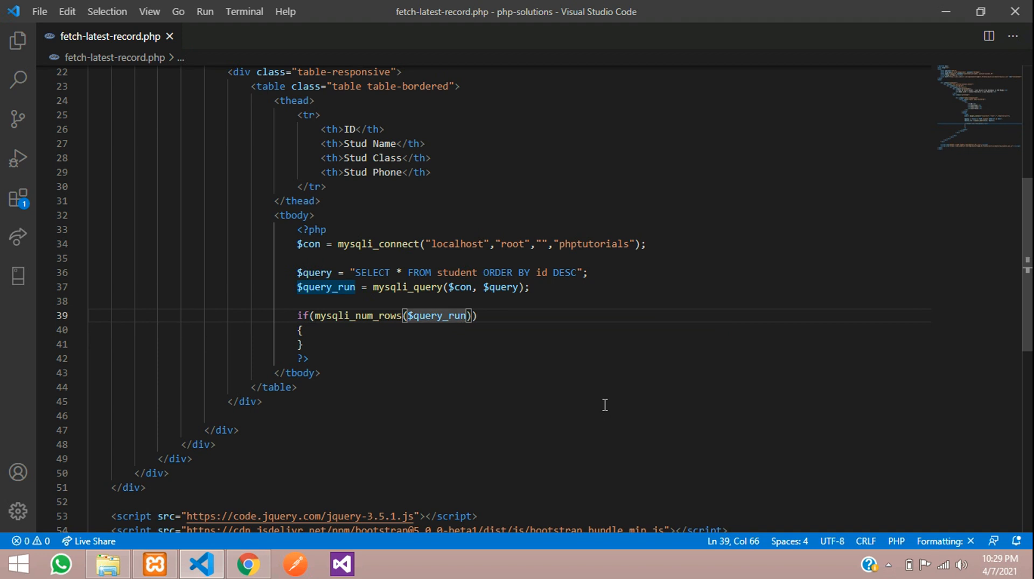
{"action": "type", "text": "> 0"}
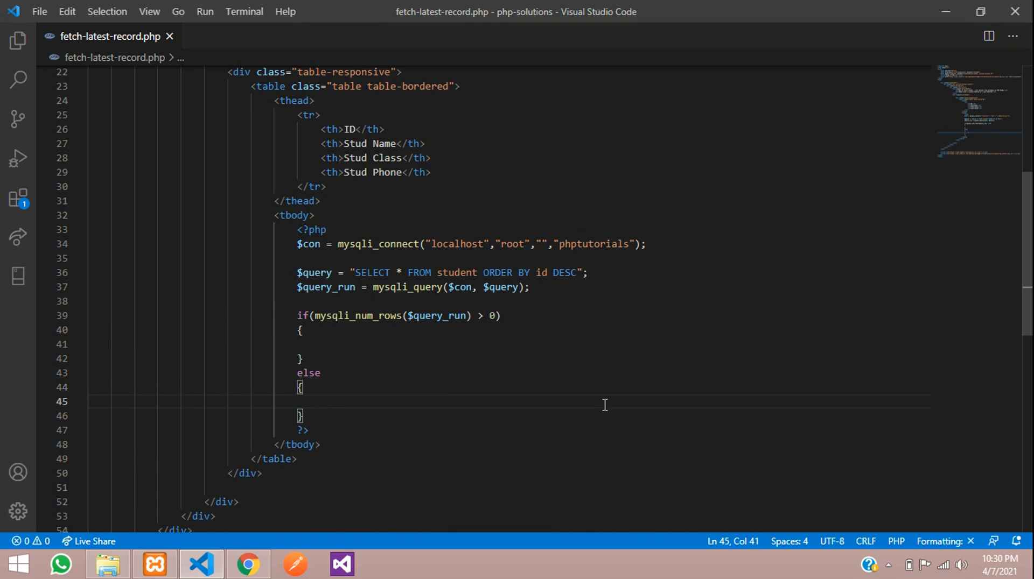
{"action": "type", "text": "?>"}
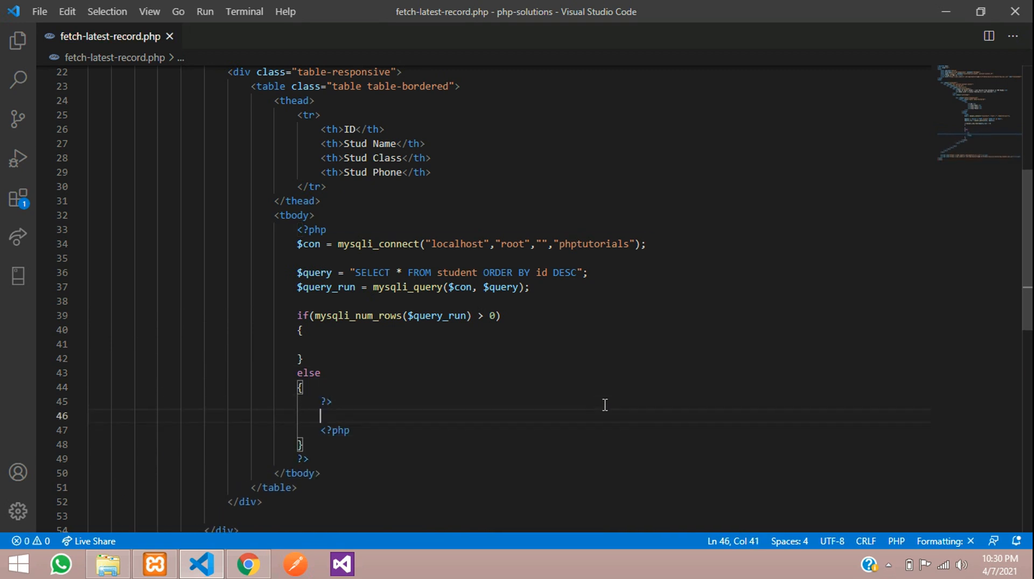
{"action": "type", "text": "<tr>"}
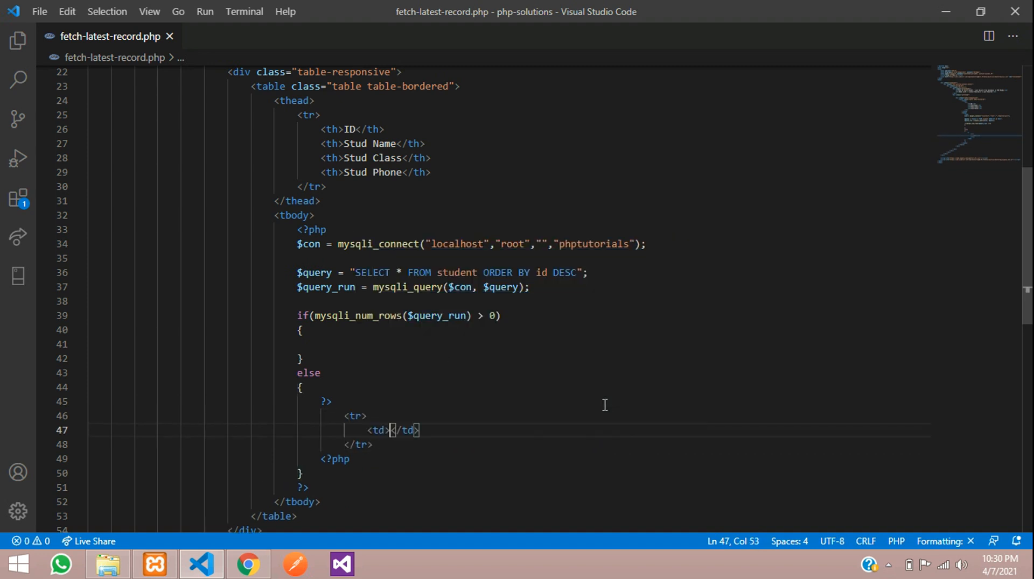
{"action": "type", "text": "No Re"}
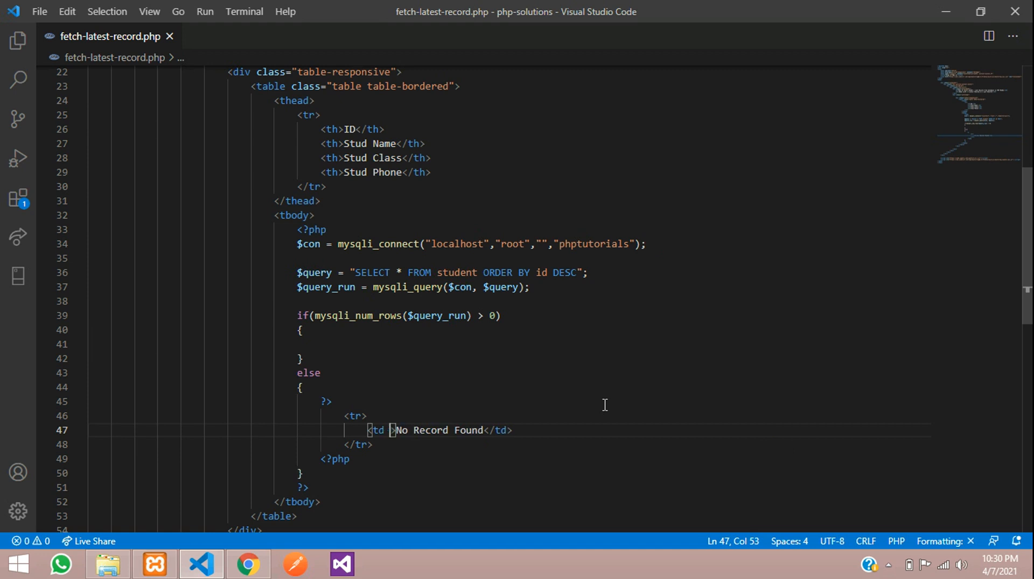
{"action": "type", "text": "colspan=\"4"}
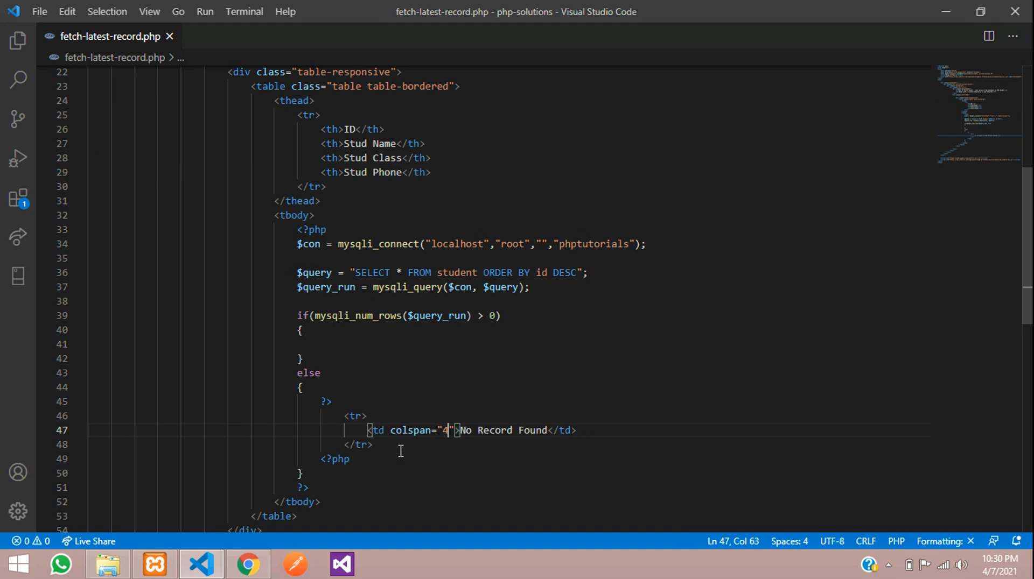
{"action": "mouse_move", "coordinate": [357, 342]}
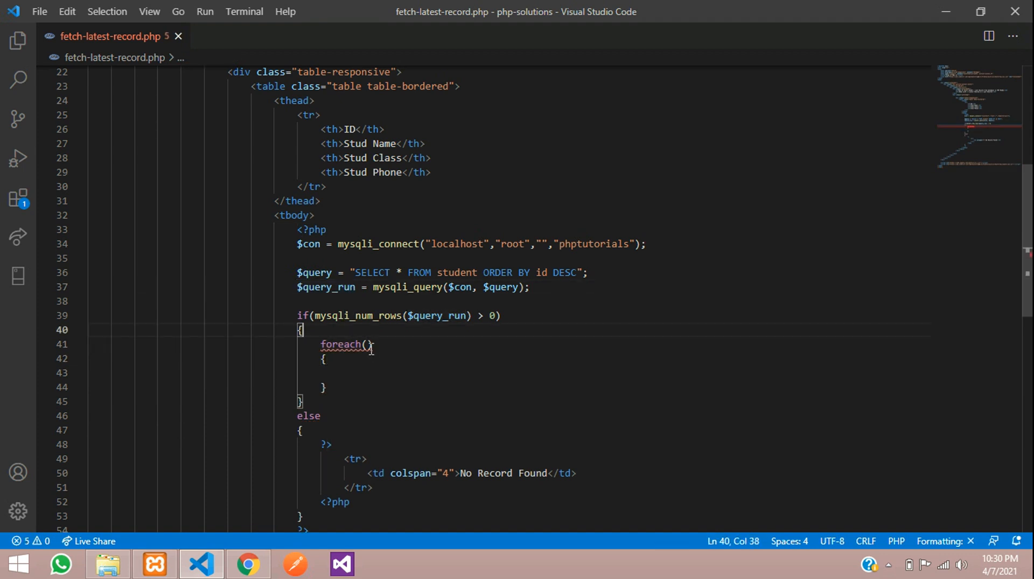
Step: Add foreach($query_run as $row) outputting a table row with a td echoing $row['id']
{"action": "type", "text": "$query_run a"}
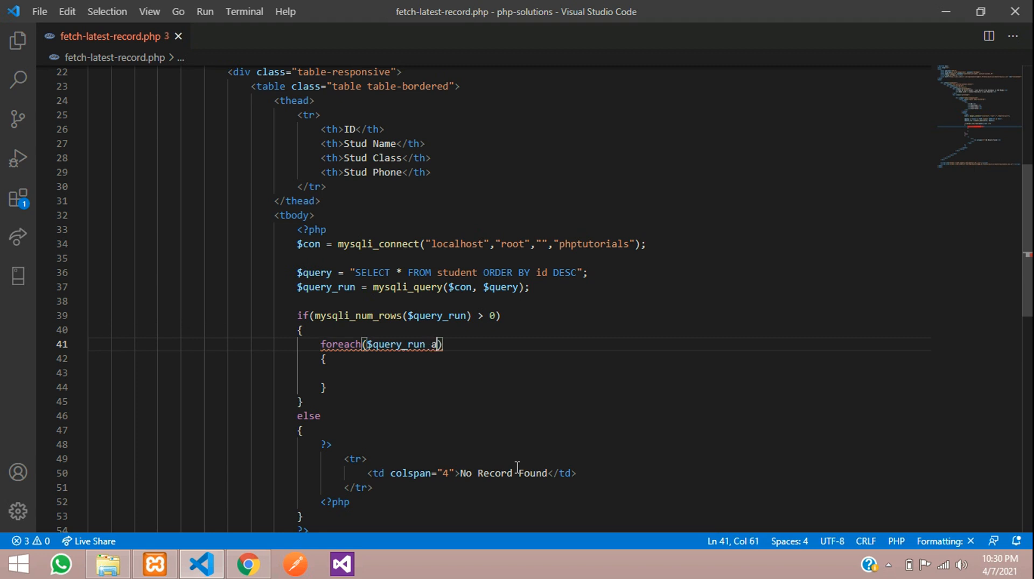
{"action": "type", "text": "s $row"}
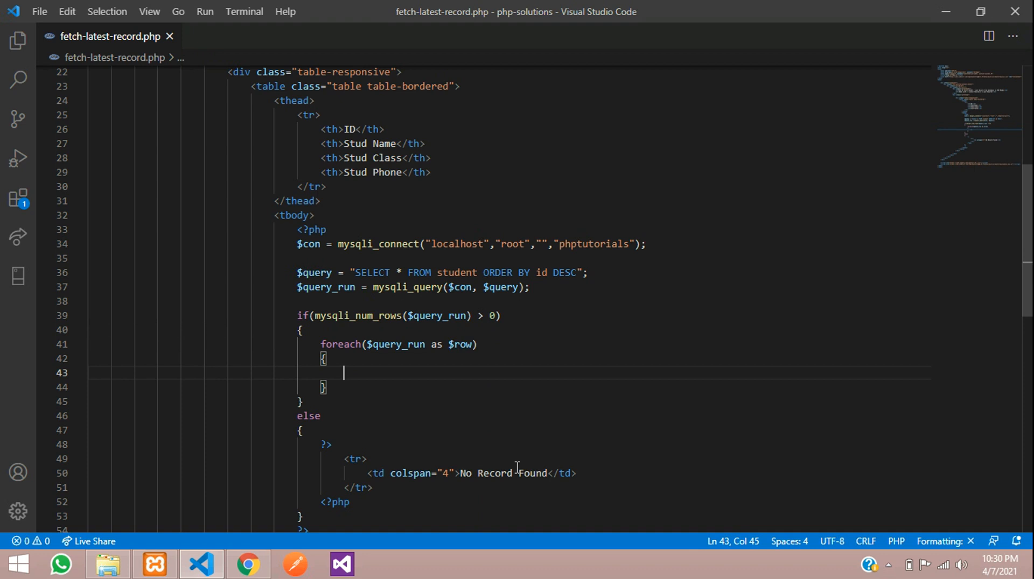
{"action": "type", "text": "?>"}
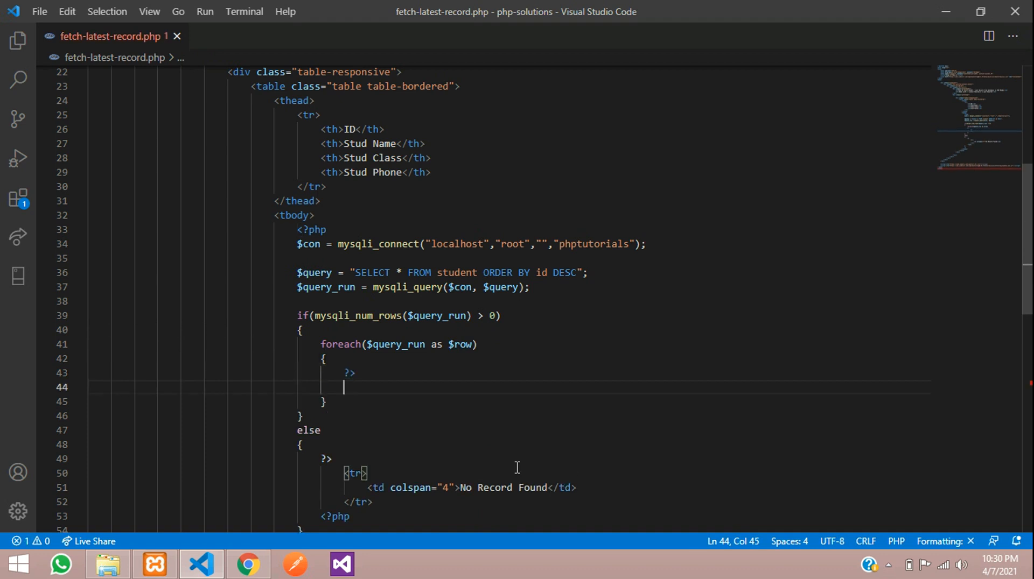
{"action": "type", "text": "<?php"}
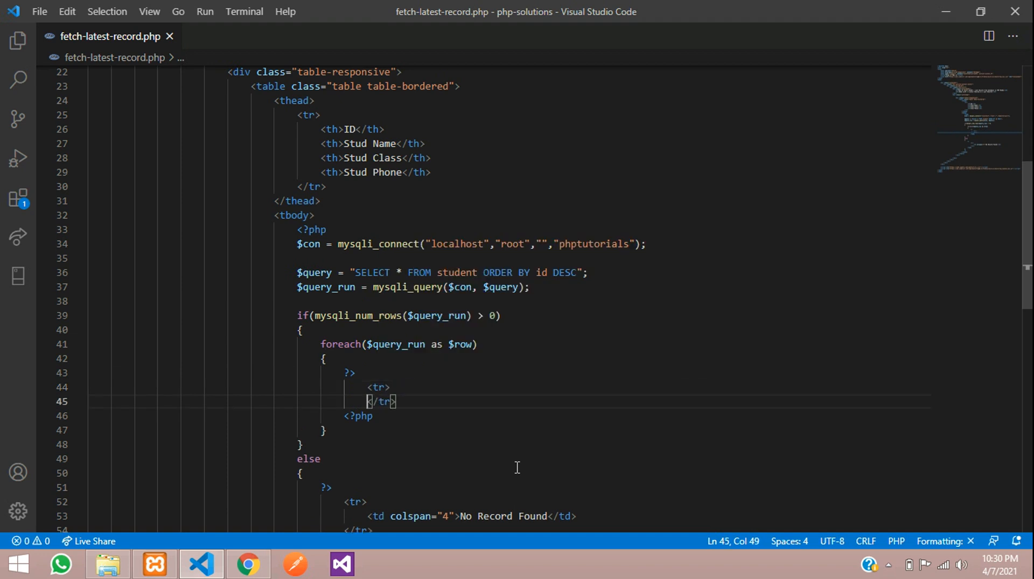
{"action": "type", "text": "td><?=  ?></td>"}
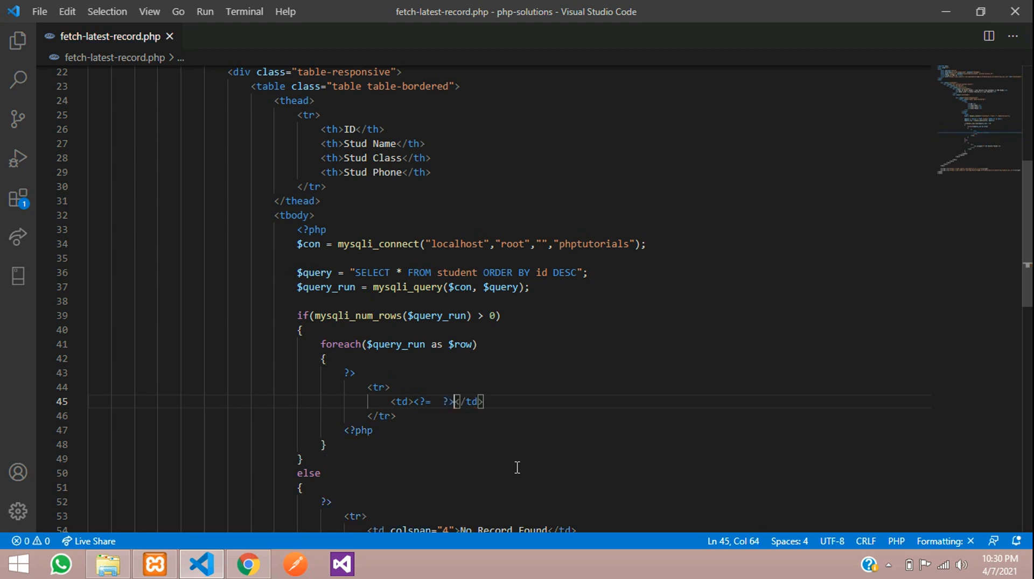
{"action": "type", "text": "$row['"}
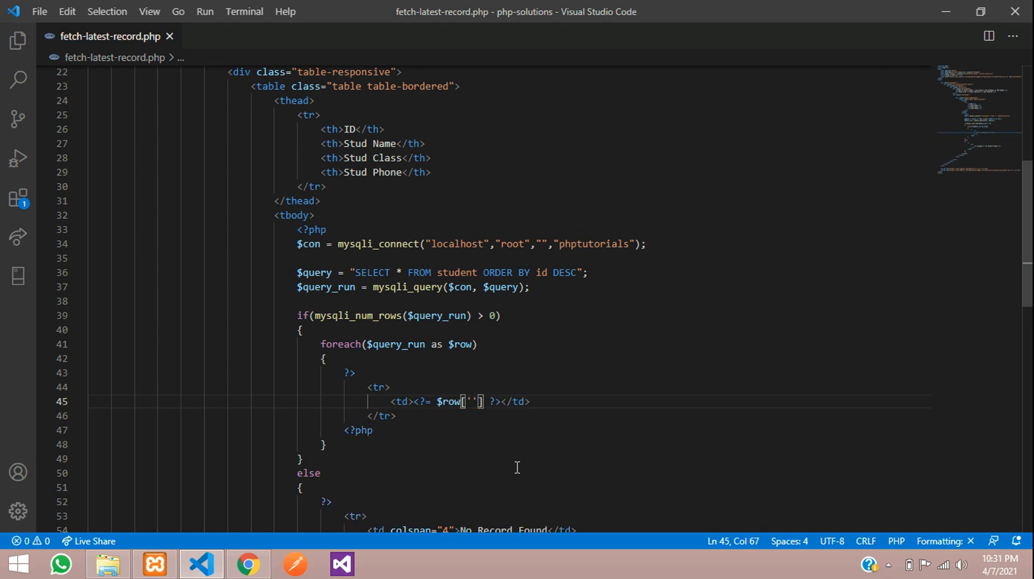
{"action": "type", "text": "id"}
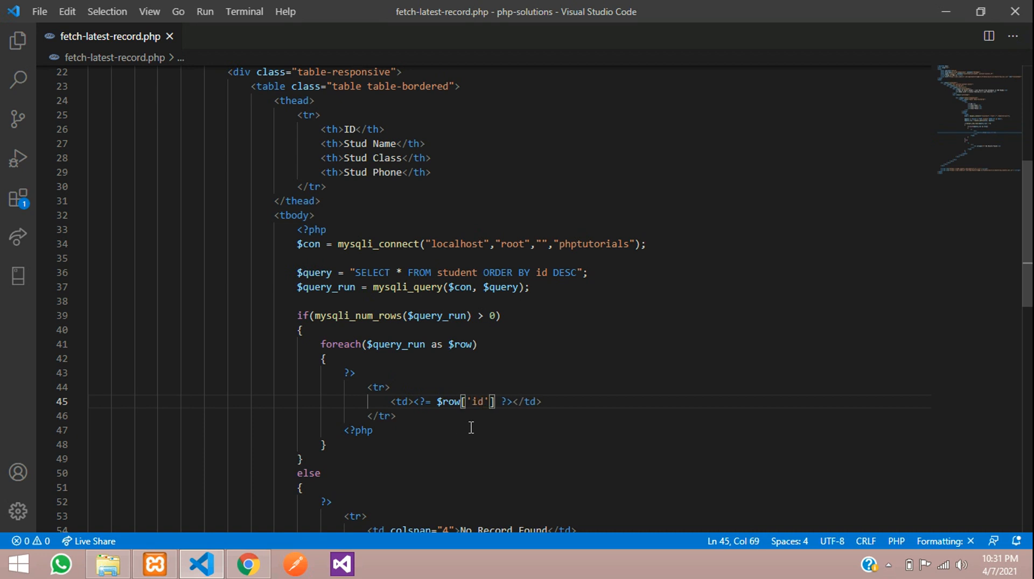
{"action": "type", "text": ";"}
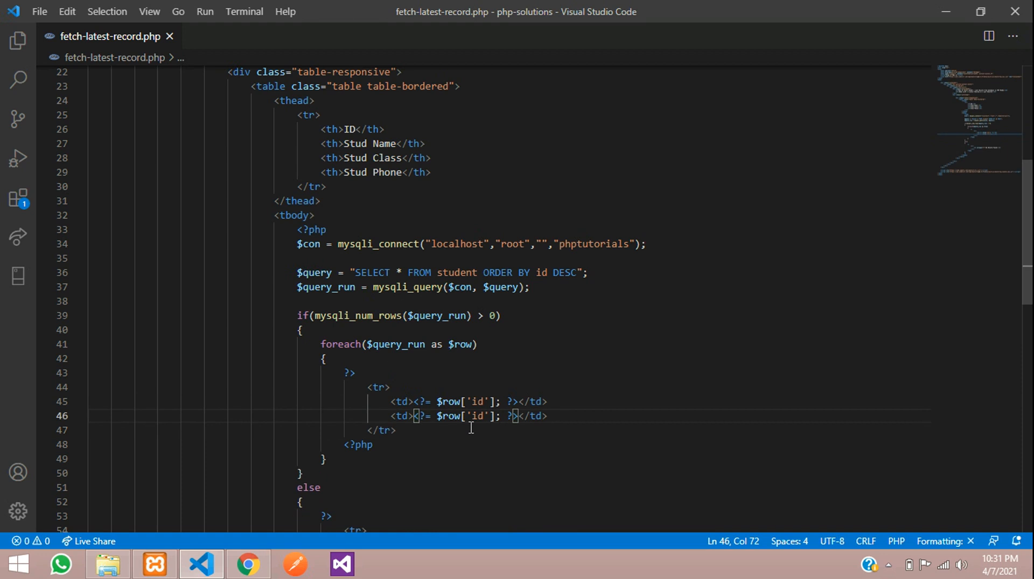
{"action": "left_click", "coordinate": [248, 565]}
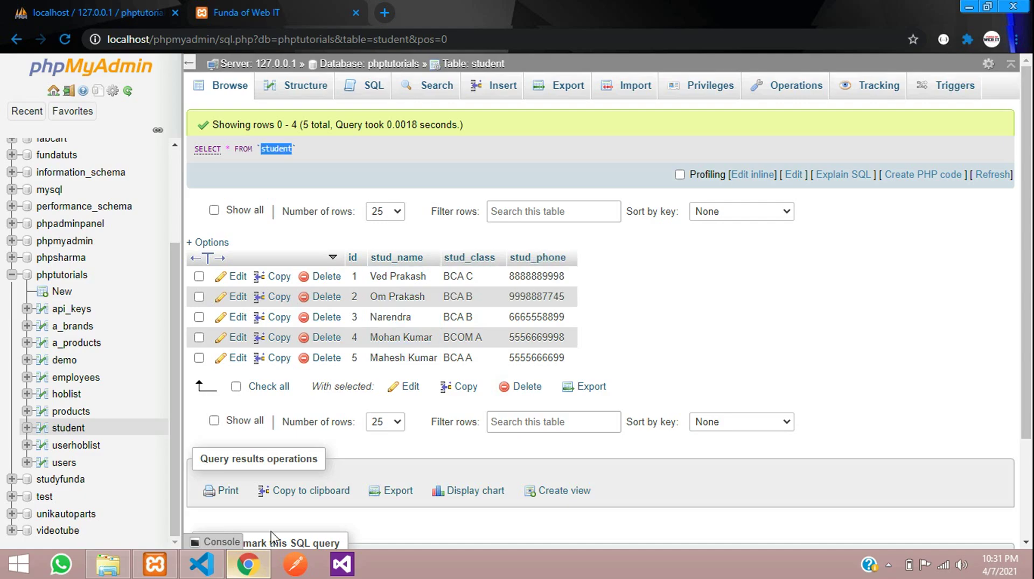
{"action": "mouse_move", "coordinate": [470, 258]}
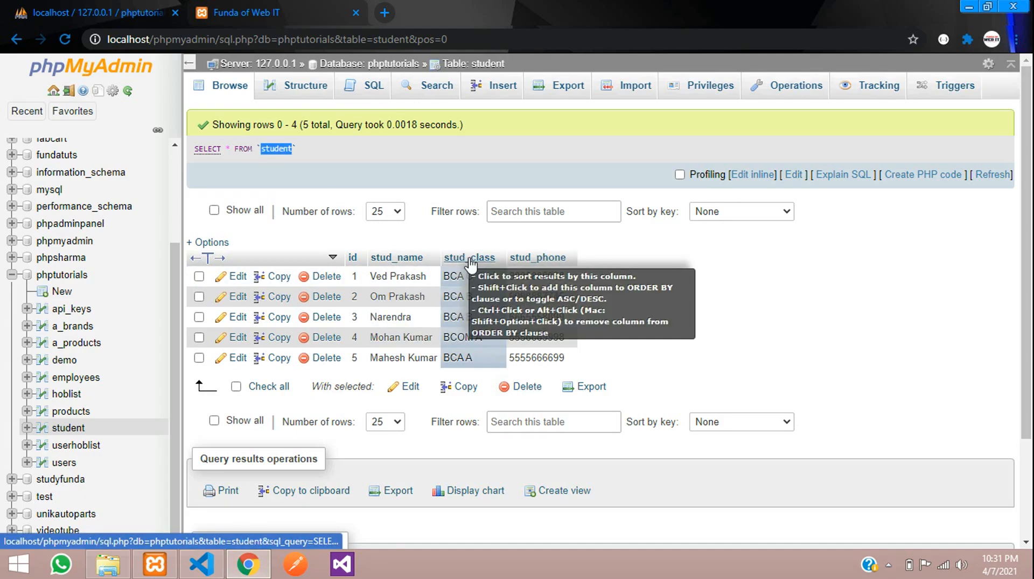
{"action": "mouse_move", "coordinate": [538, 257]}
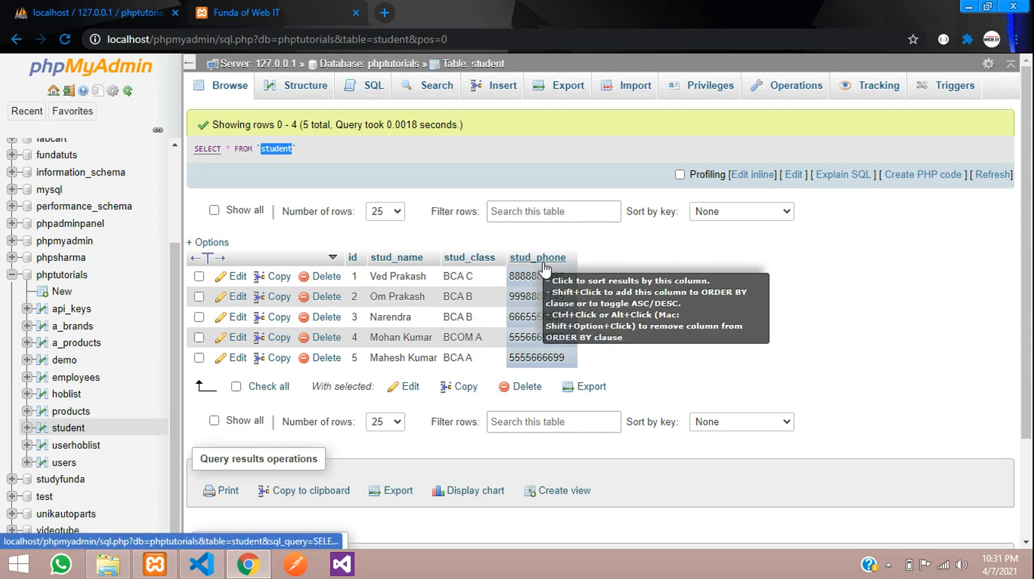
{"action": "left_click", "coordinate": [201, 566]}
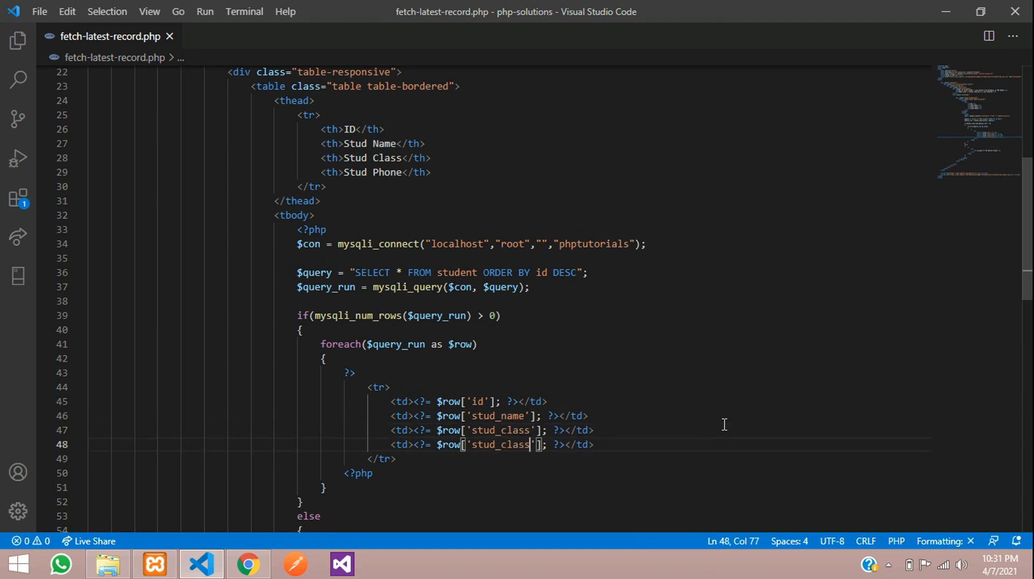
Step: Set the last cell to stud_phone, append LIMIT 3 to the query and reload the page
{"action": "type", "text": "stud_phone"}
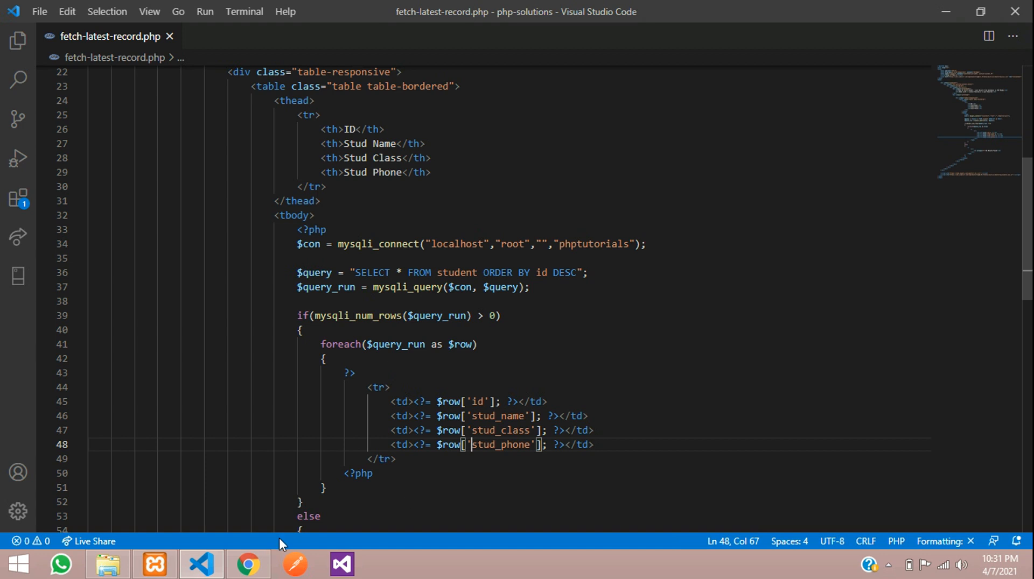
{"action": "left_click", "coordinate": [248, 565]}
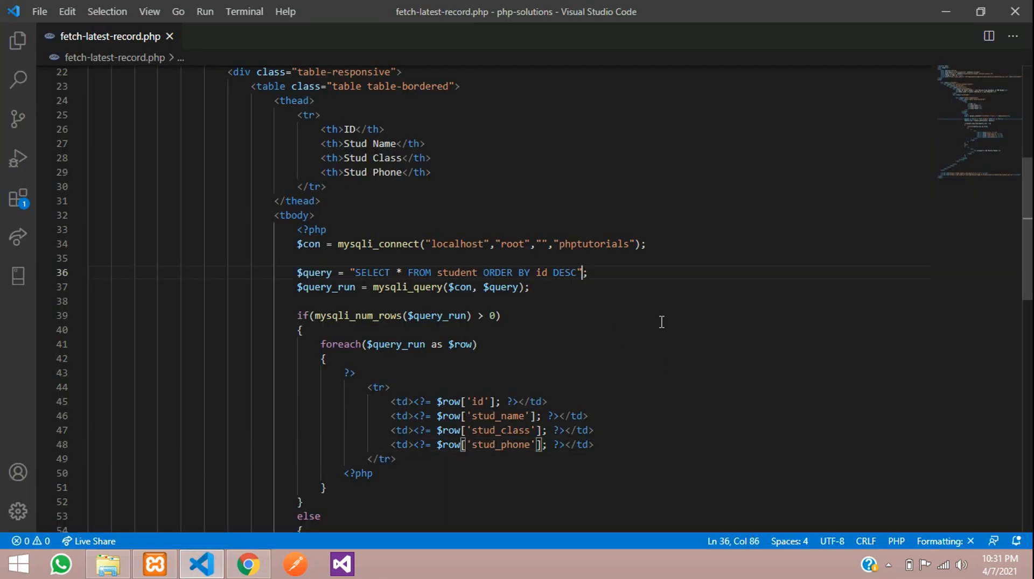
{"action": "type", "text": "LIMIT"}
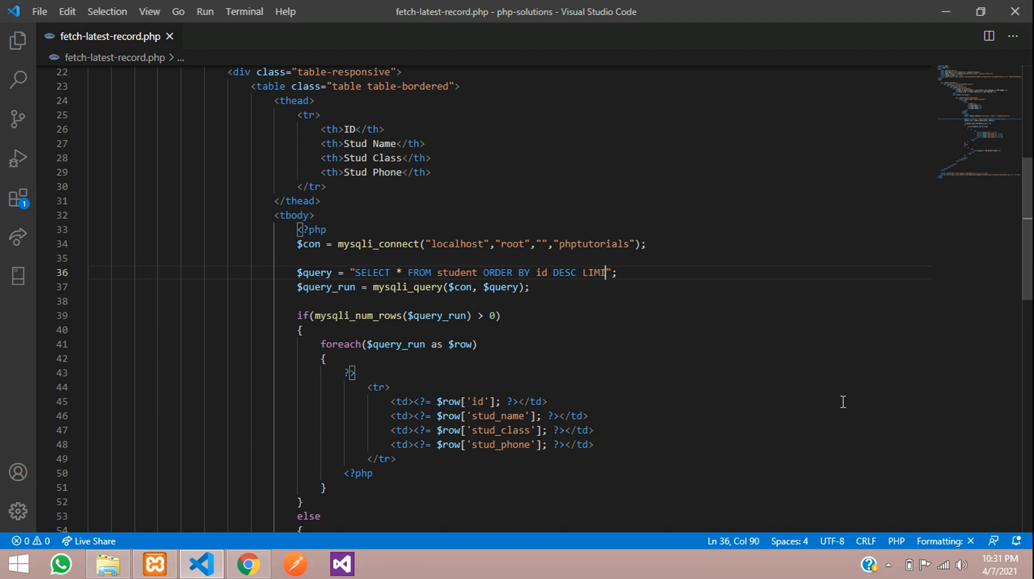
{"action": "type", "text": "3"}
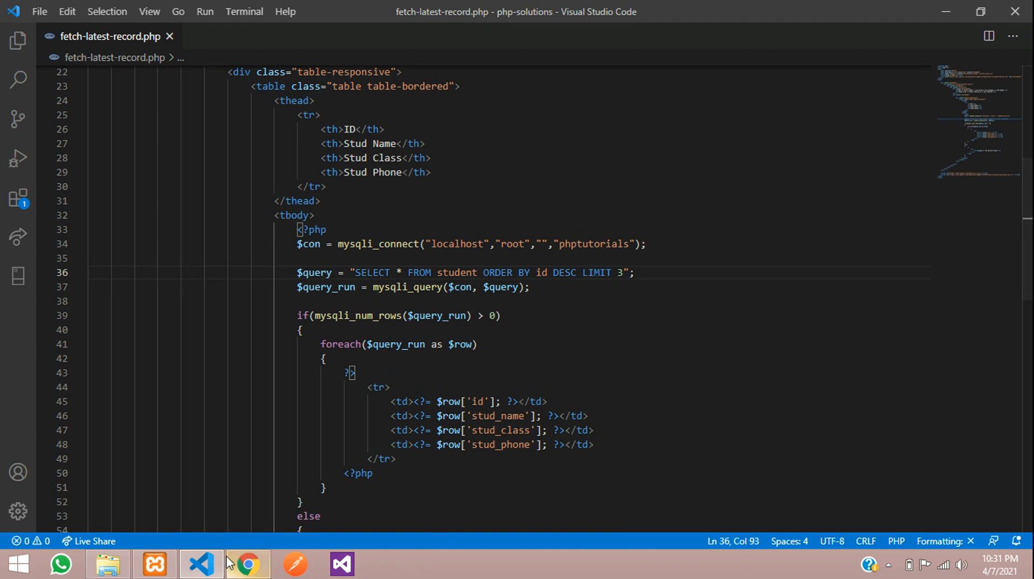
{"action": "left_click", "coordinate": [248, 565]}
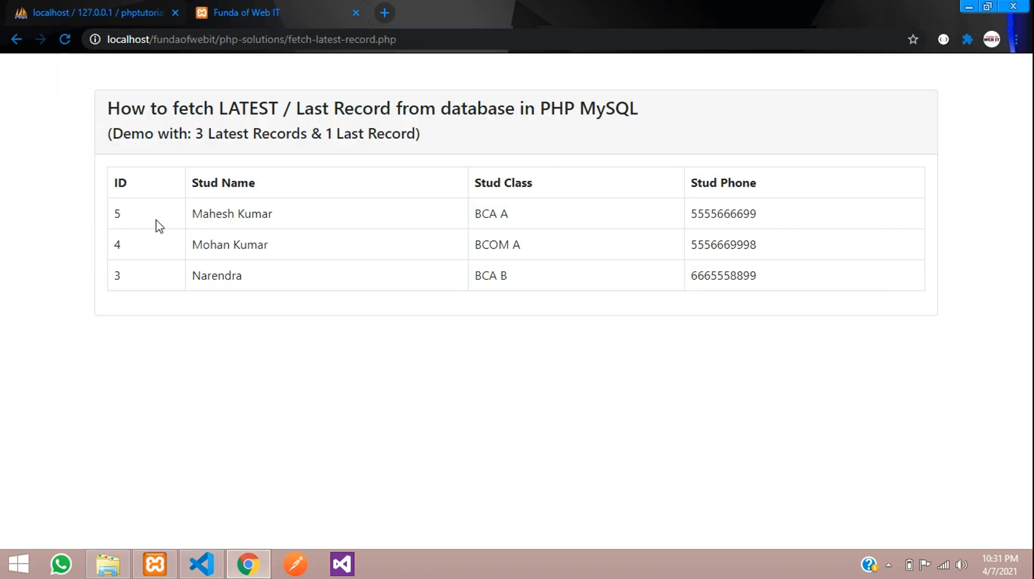
{"action": "mouse_move", "coordinate": [211, 296]}
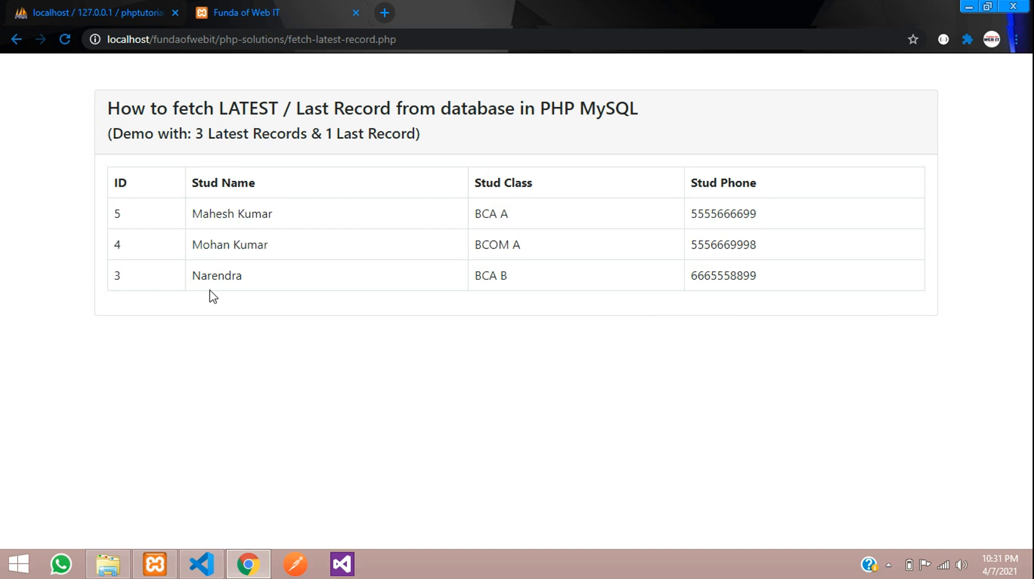
{"action": "left_click", "coordinate": [93, 13]}
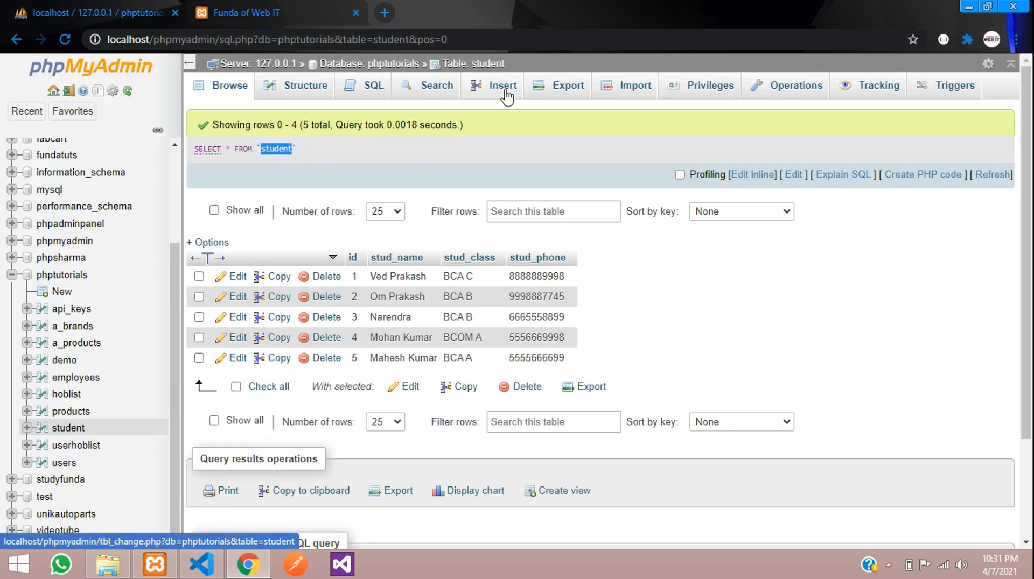
{"action": "left_click", "coordinate": [503, 85]}
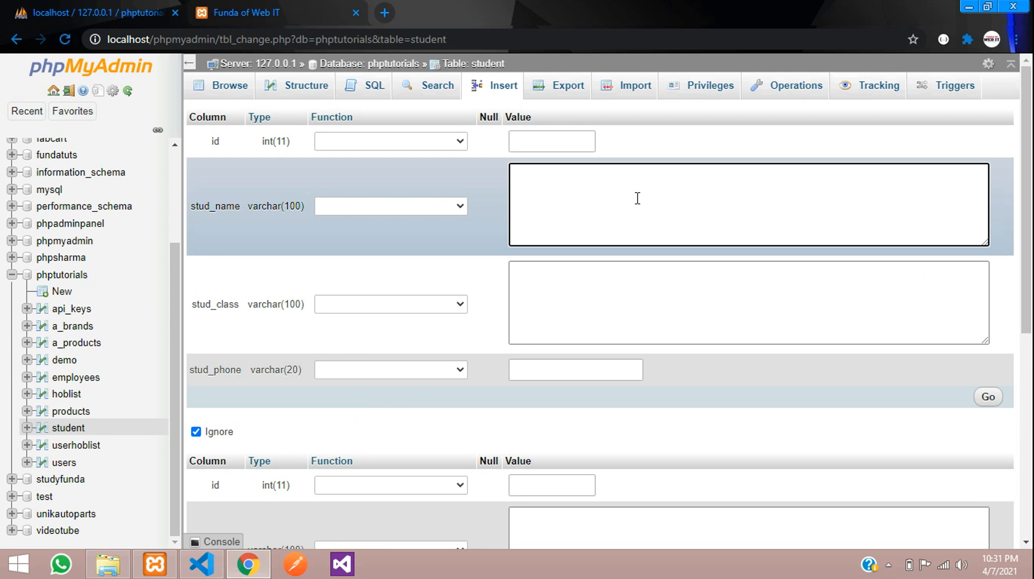
{"action": "type", "text": "Manoj J"}
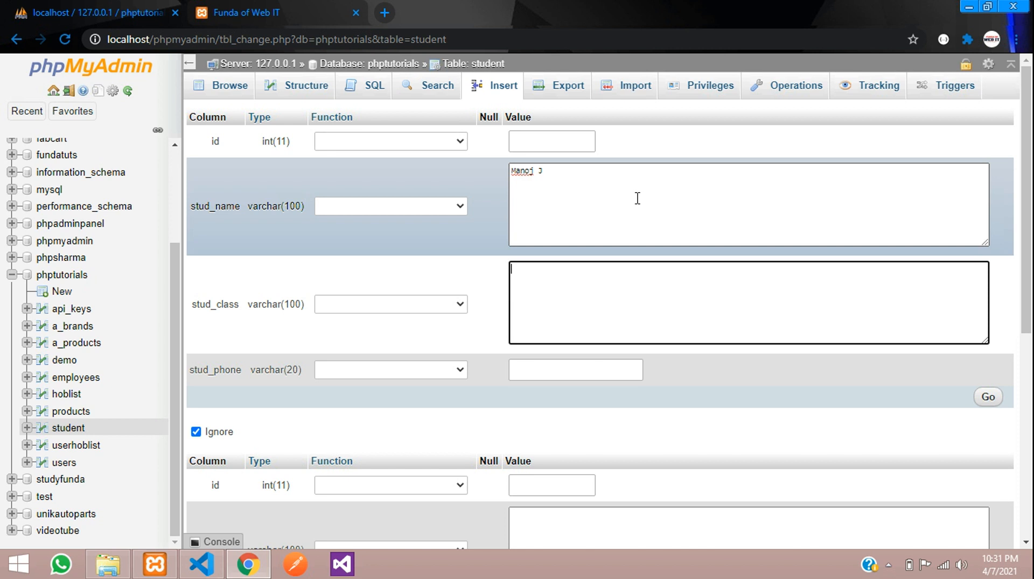
{"action": "type", "text": "BCOM"}
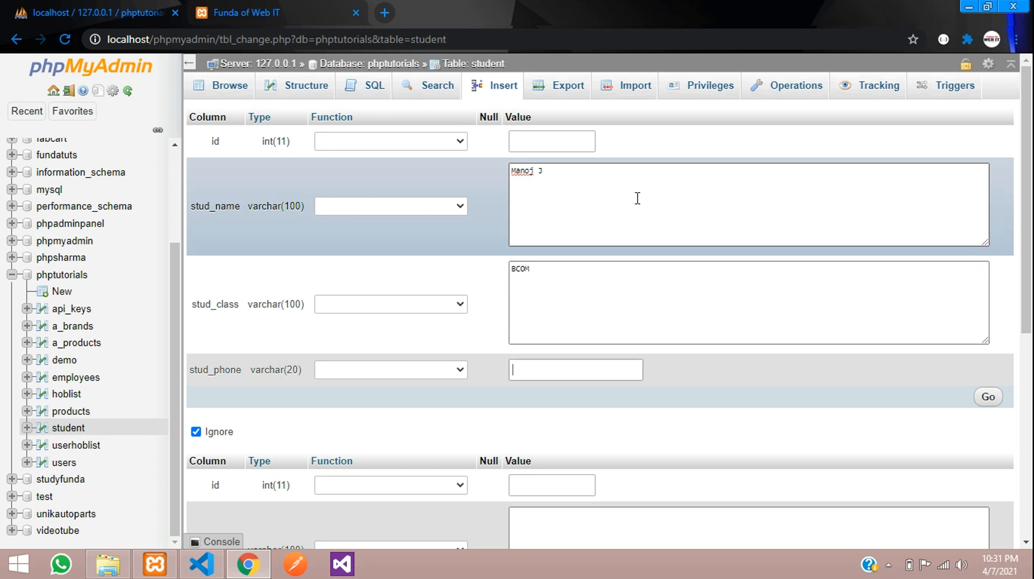
{"action": "type", "text": "77888777888"}
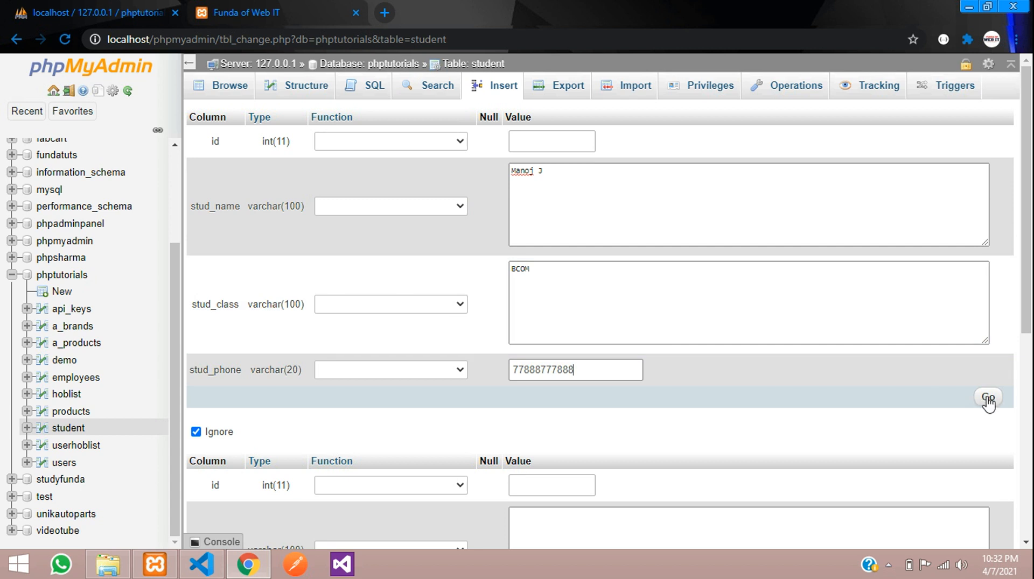
{"action": "left_click", "coordinate": [988, 398]}
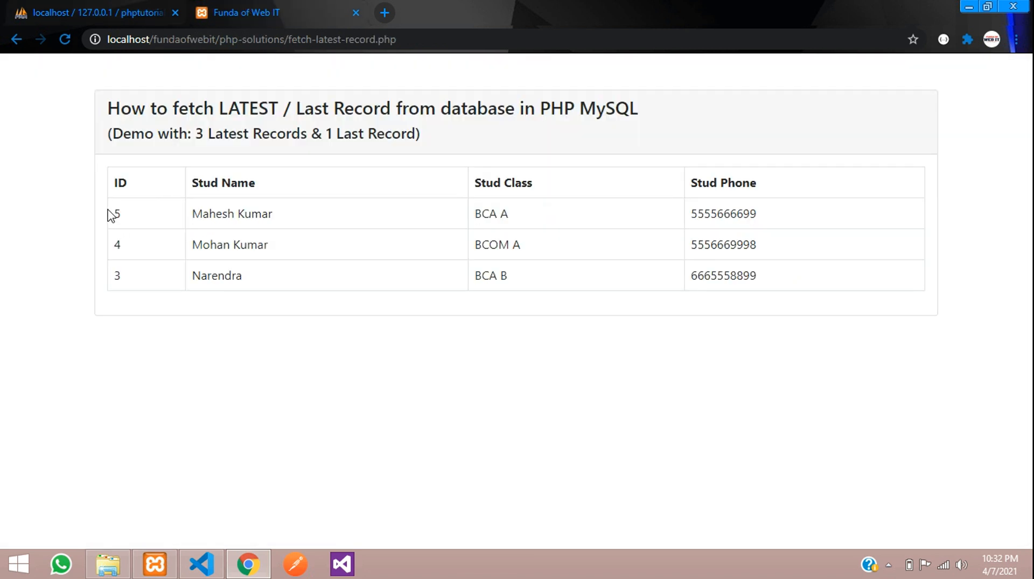
Step: Highlight the new id 6 BCOM student at the top of the refreshed list
{"action": "left_click_drag", "start_coordinate": [111, 213], "coordinate": [121, 276]}
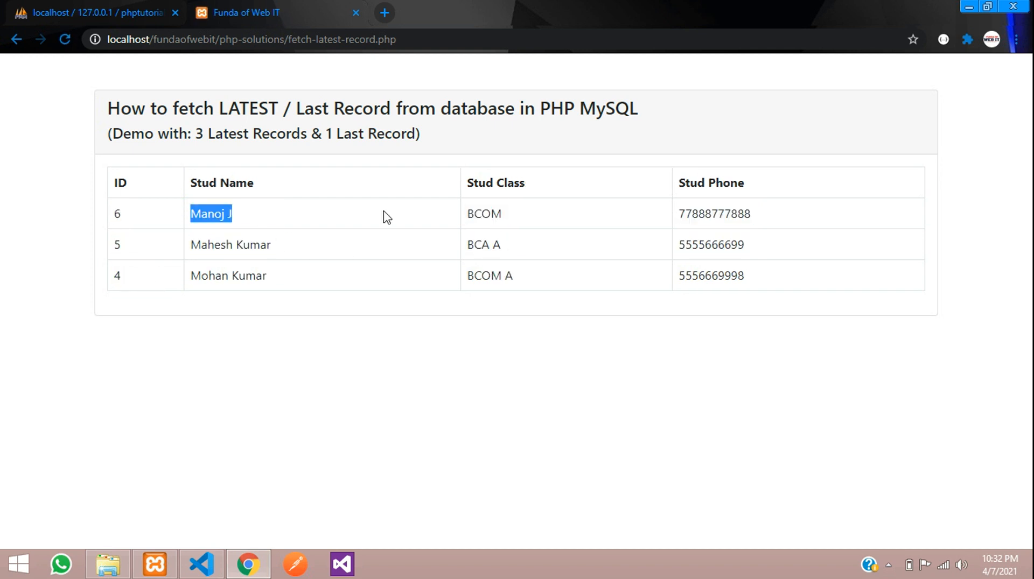
{"action": "left_click", "coordinate": [325, 139]}
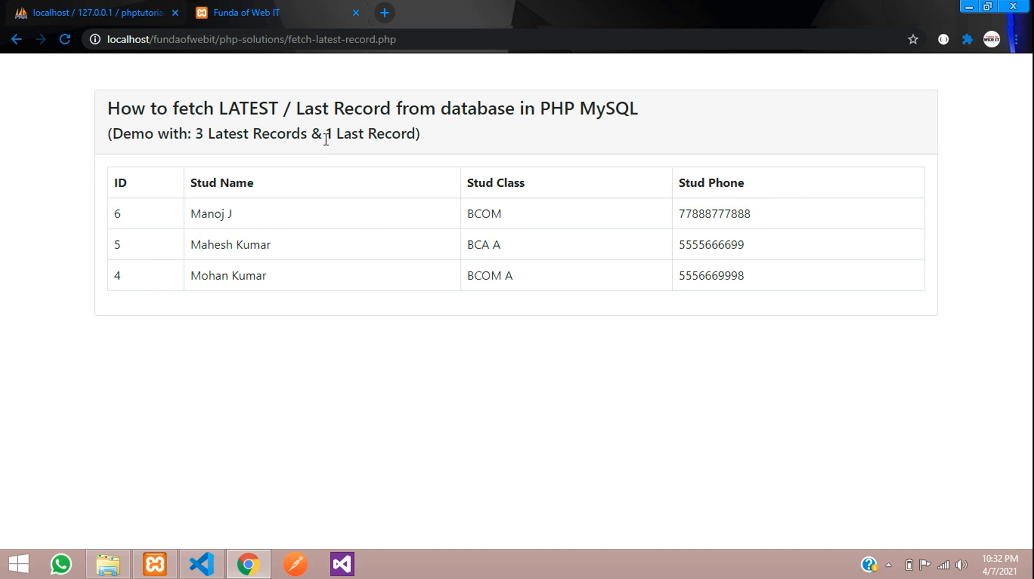
{"action": "left_click_drag", "start_coordinate": [327, 134], "coordinate": [395, 133]}
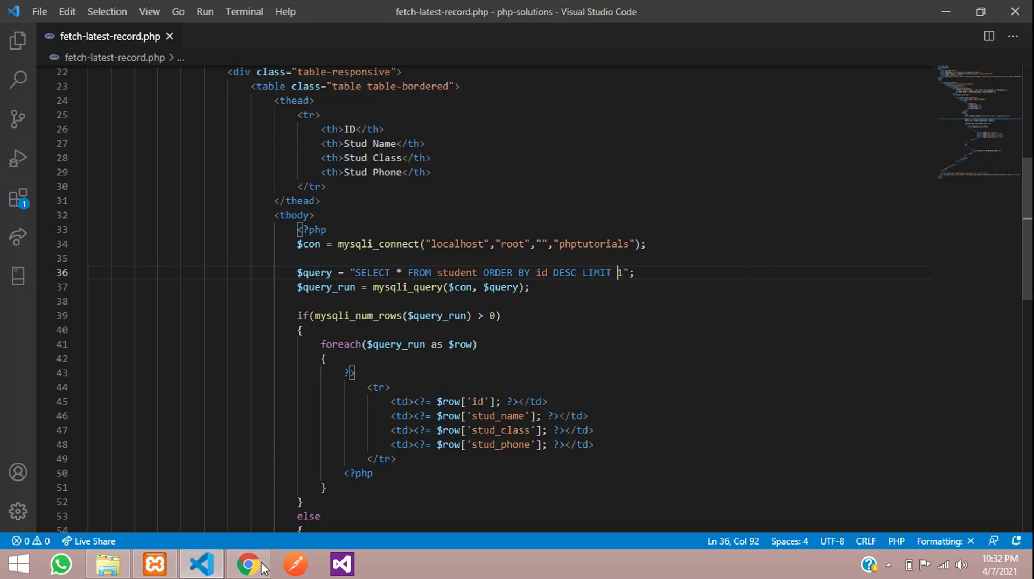
Step: Switch between Chrome and the query code to verify only the latest student, ID 6 in BCOM, shows with LIMIT 1
{"action": "left_click", "coordinate": [248, 566]}
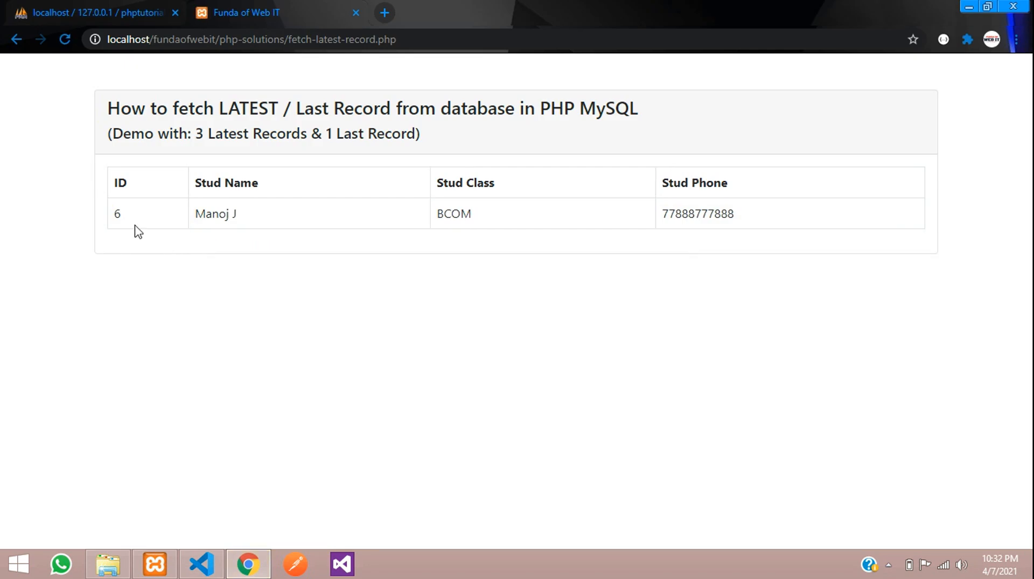
{"action": "left_click", "coordinate": [201, 566]}
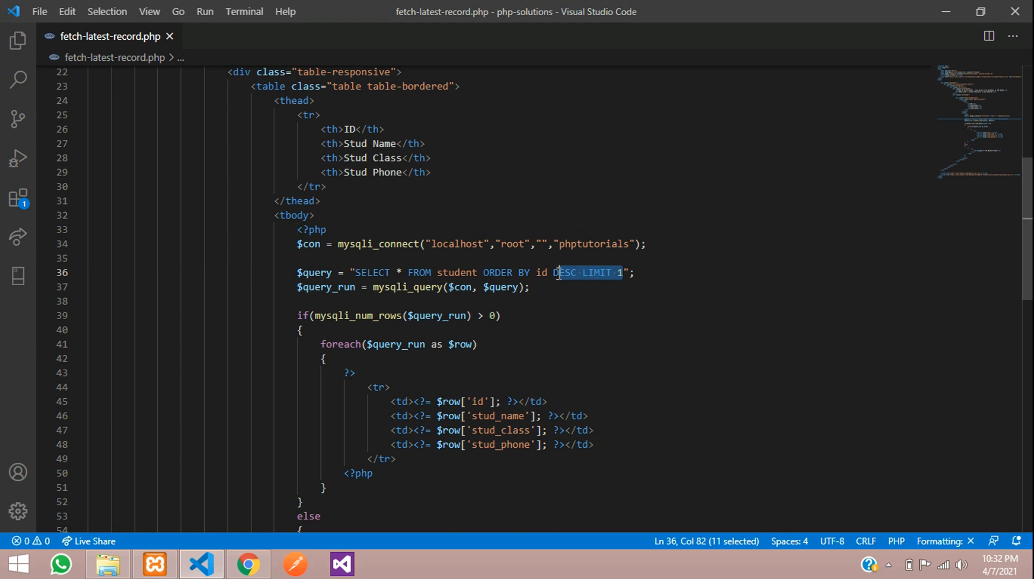
{"action": "left_click", "coordinate": [248, 564]}
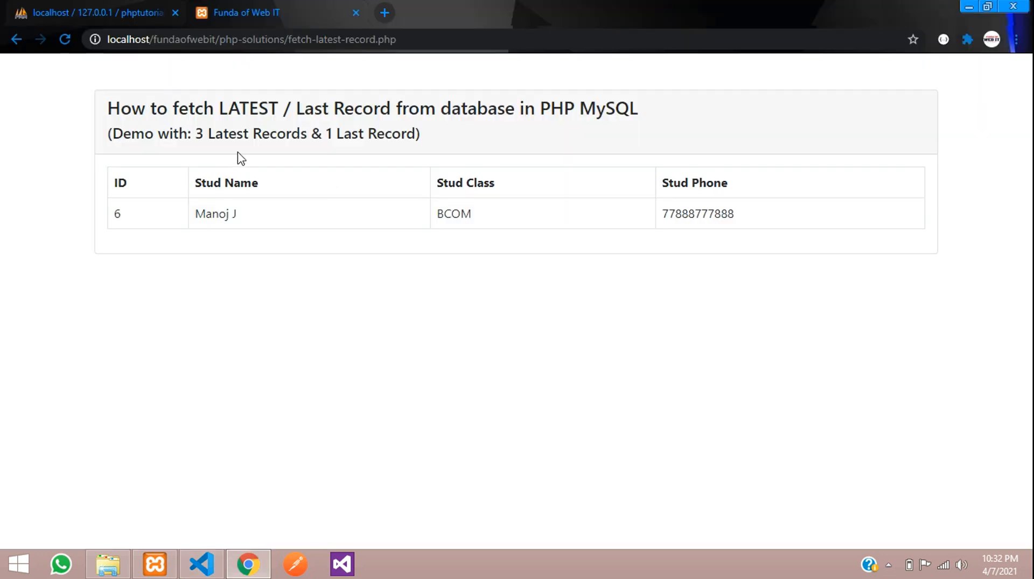
{"action": "mouse_move", "coordinate": [421, 171]}
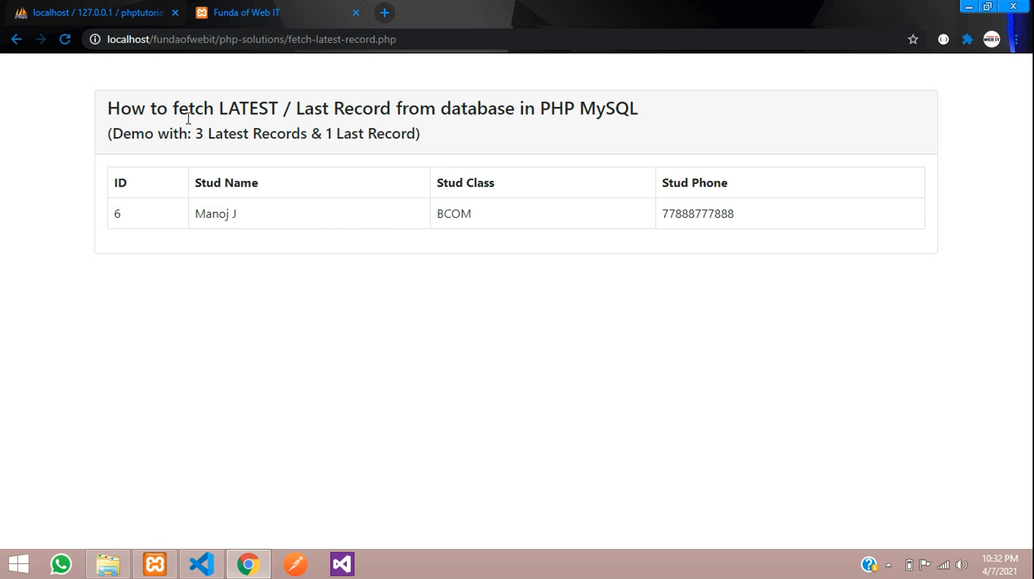
{"action": "mouse_move", "coordinate": [319, 118]}
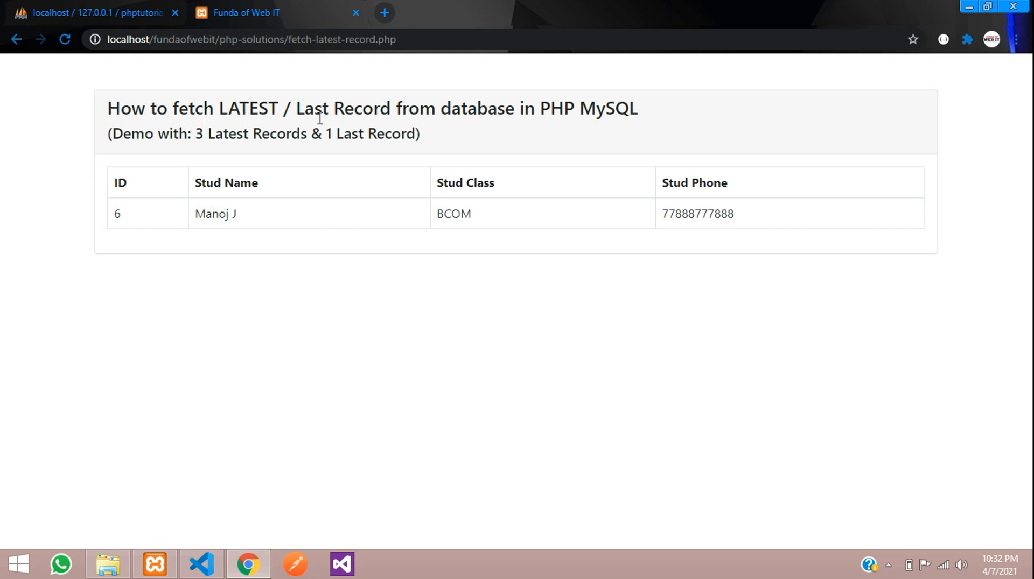
{"action": "mouse_move", "coordinate": [331, 130]}
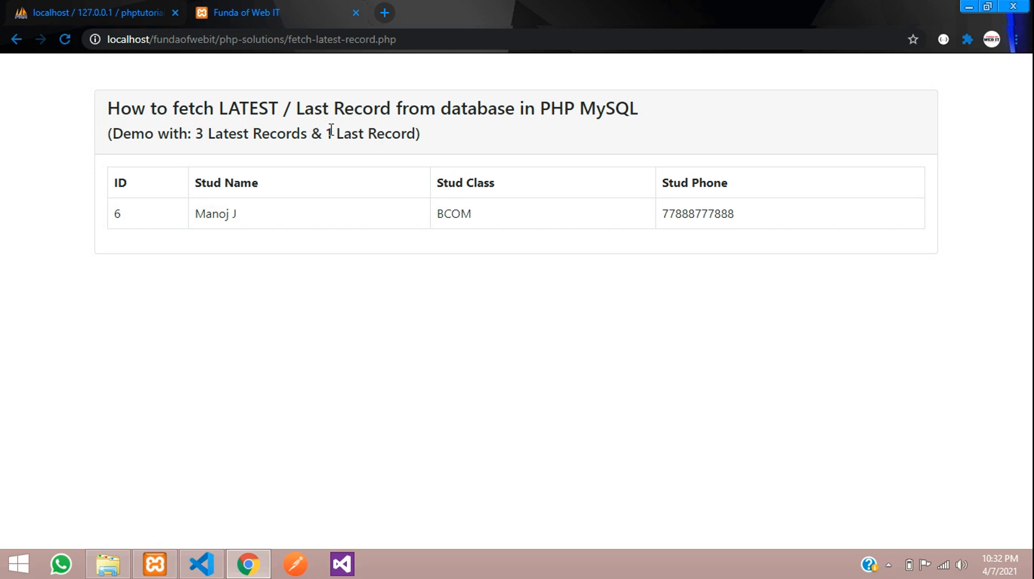
{"action": "mouse_move", "coordinate": [213, 109]}
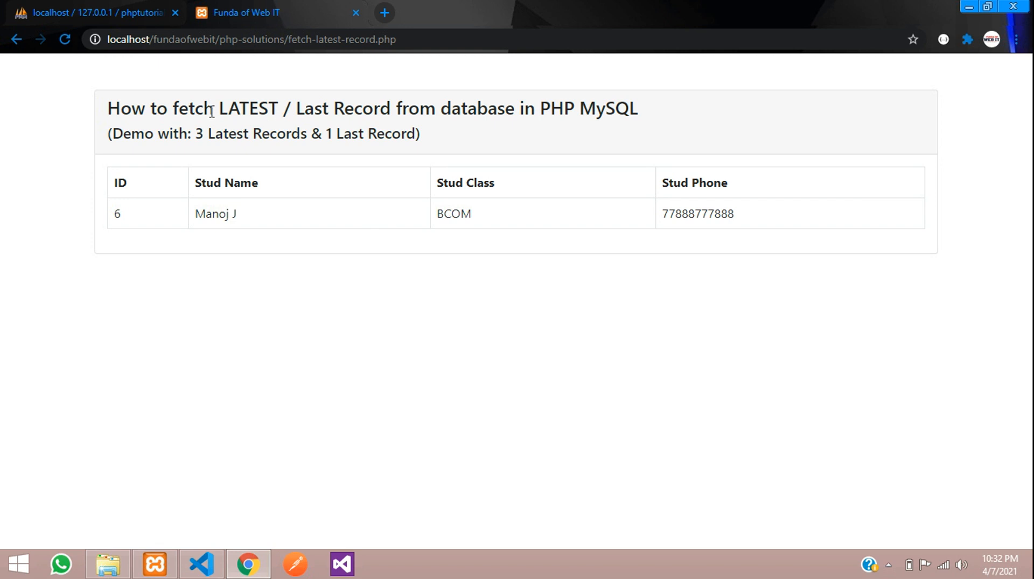
{"action": "mouse_move", "coordinate": [219, 127]}
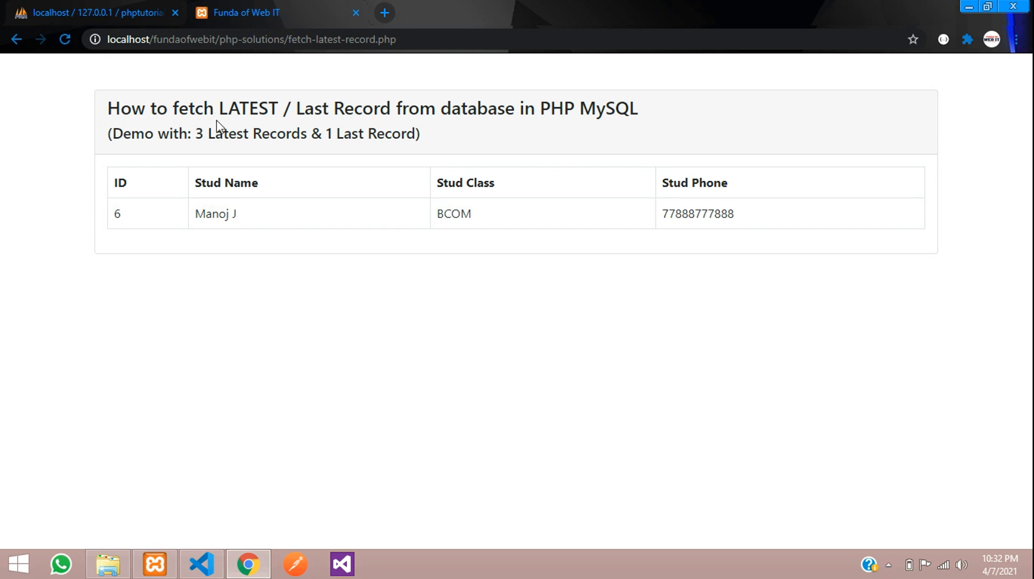